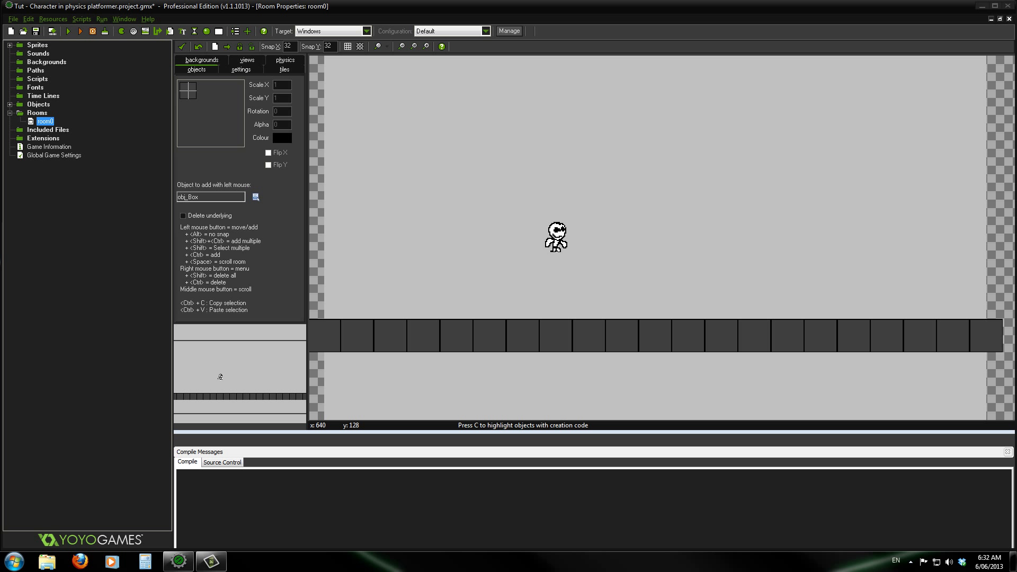
pyautogui.moveTo(633, 123)
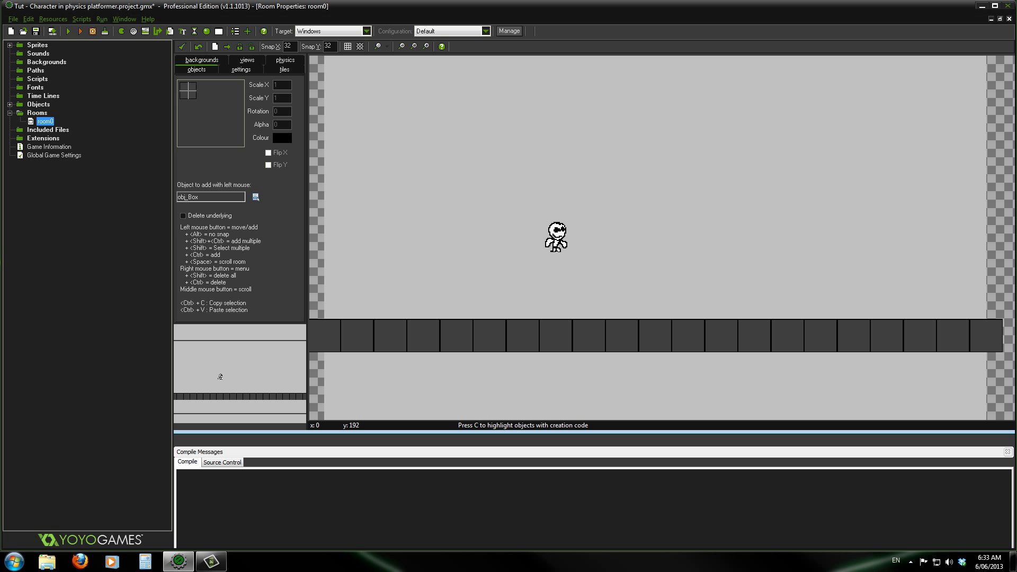
pyautogui.moveTo(553, 293)
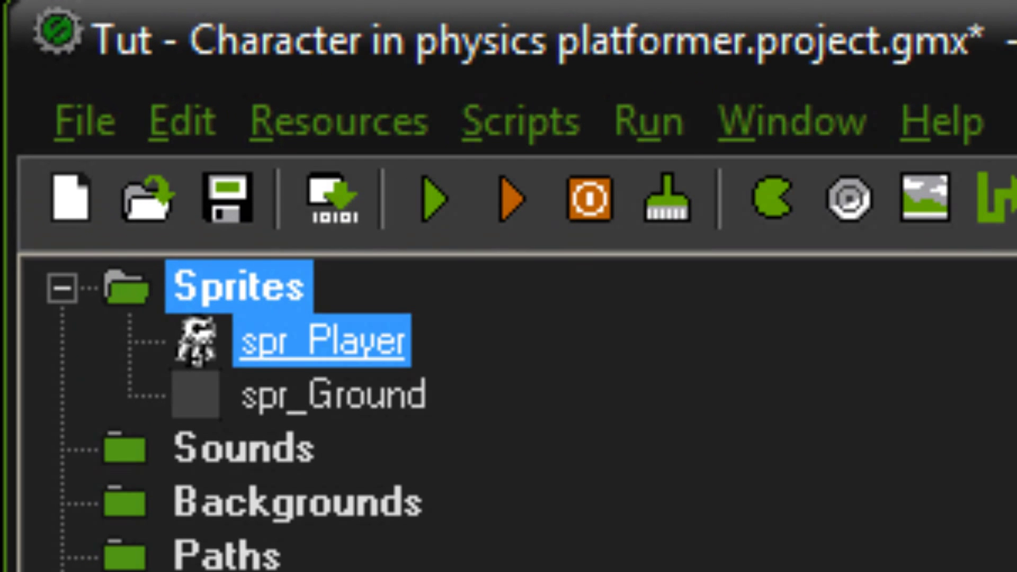
pyautogui.click(321, 340)
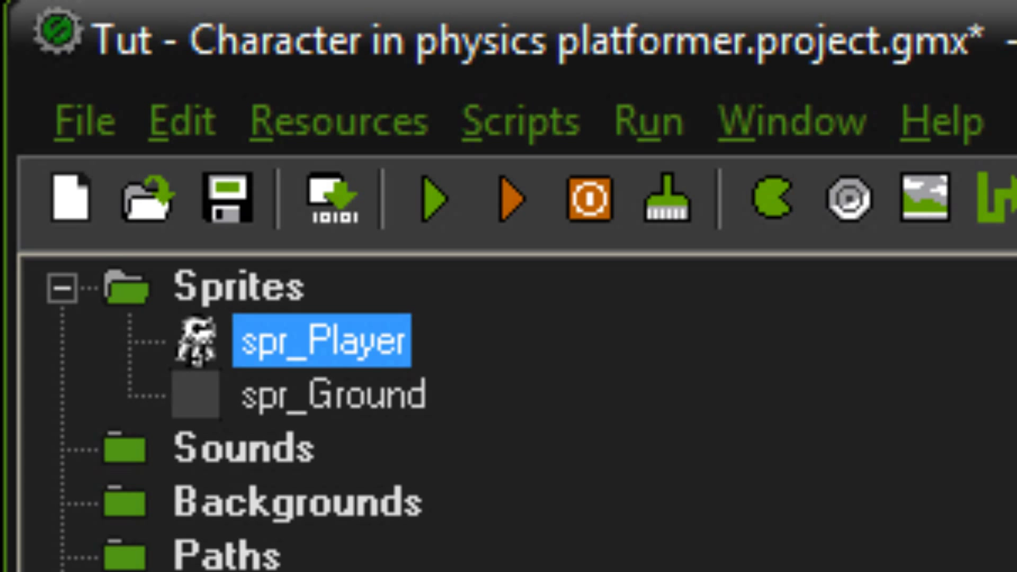
pyautogui.doubleClick(313, 340)
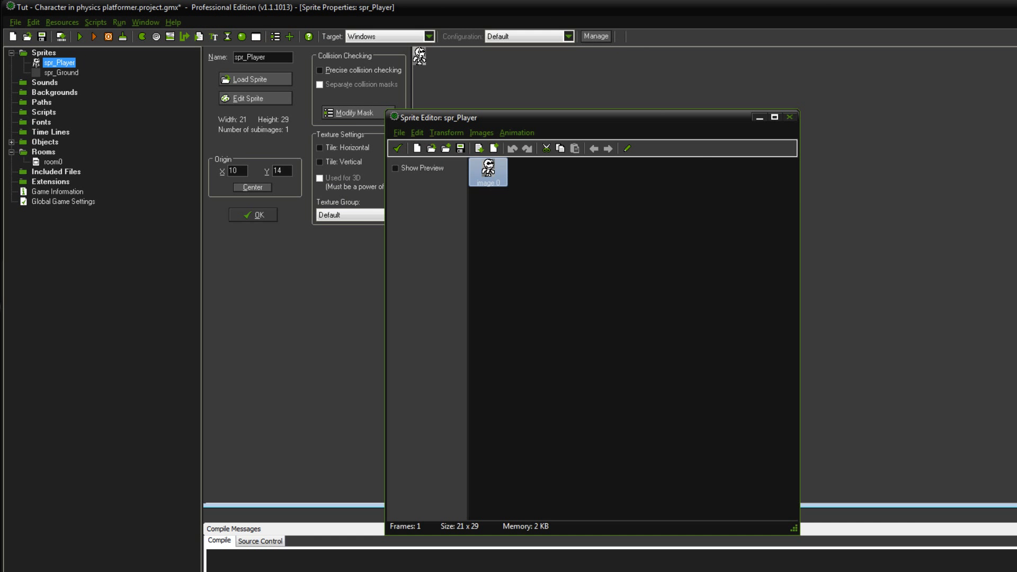
pyautogui.doubleClick(490, 171)
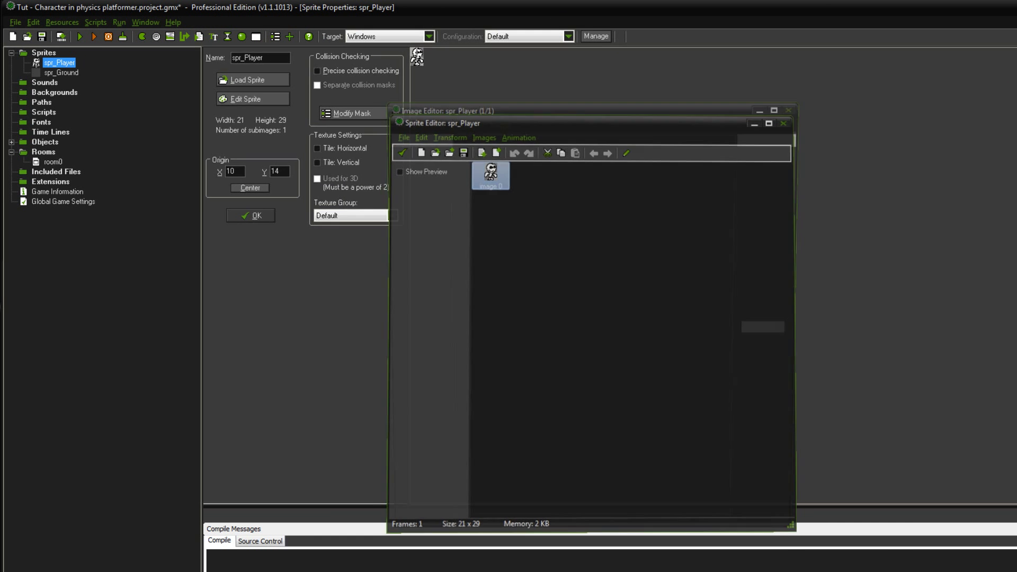
pyautogui.doubleClick(491, 176)
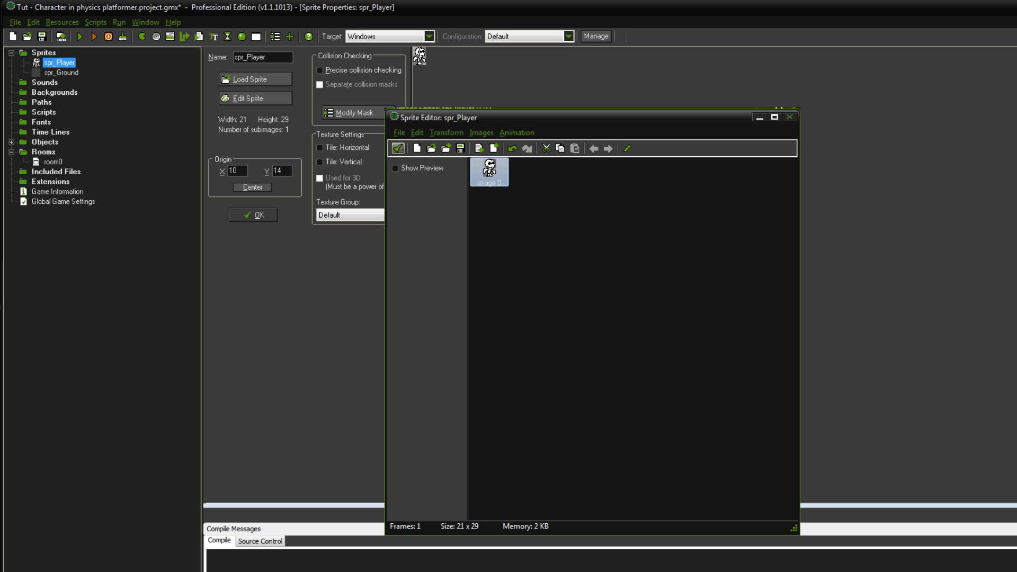
pyautogui.moveTo(355, 134)
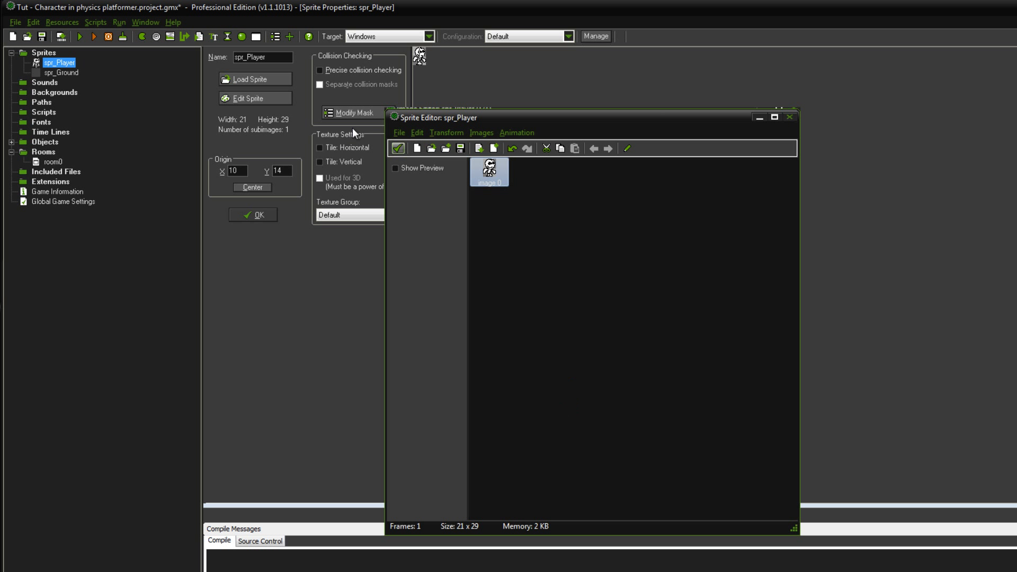
pyautogui.moveTo(679, 155)
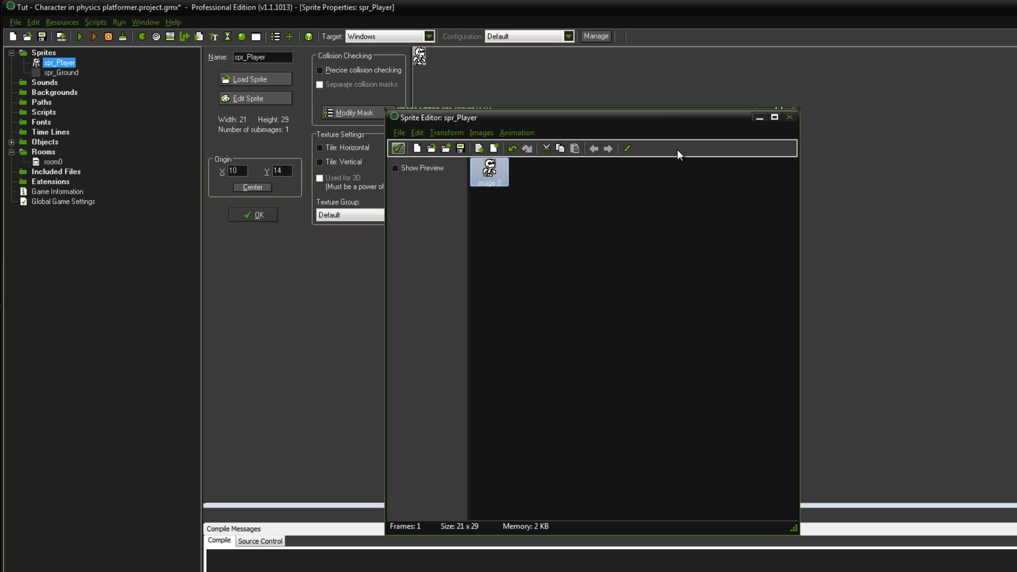
pyautogui.moveTo(670, 157)
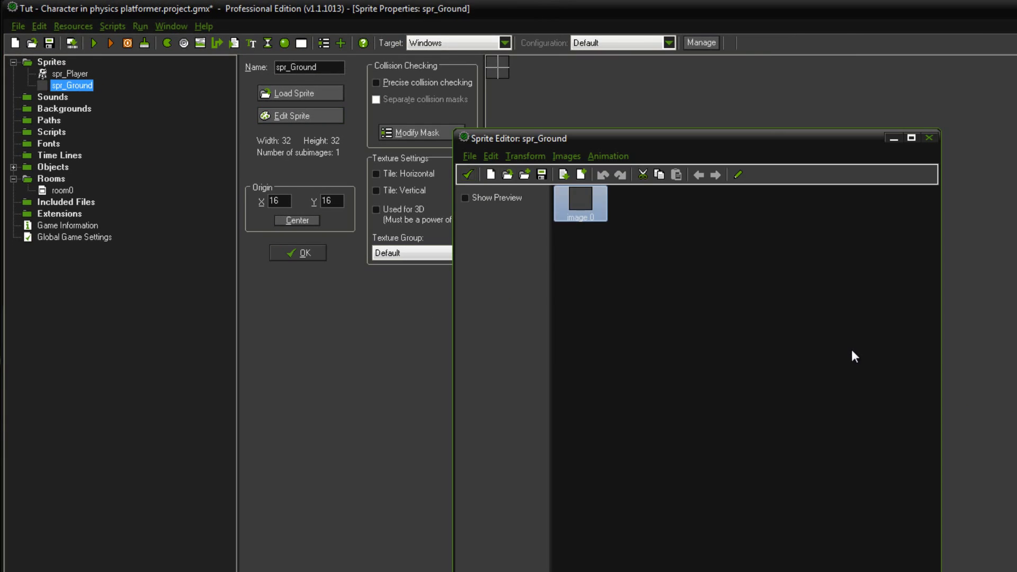
pyautogui.doubleClick(579, 204)
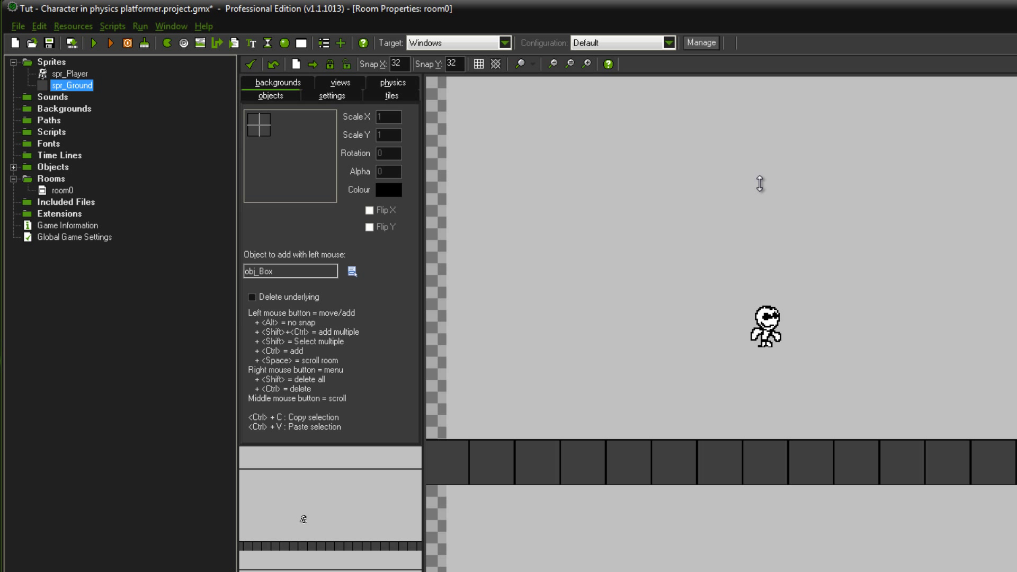
# Check room0's physics world has Gravity Y 60, then expand the Objects folder showing four objects.
pyautogui.click(14, 61)
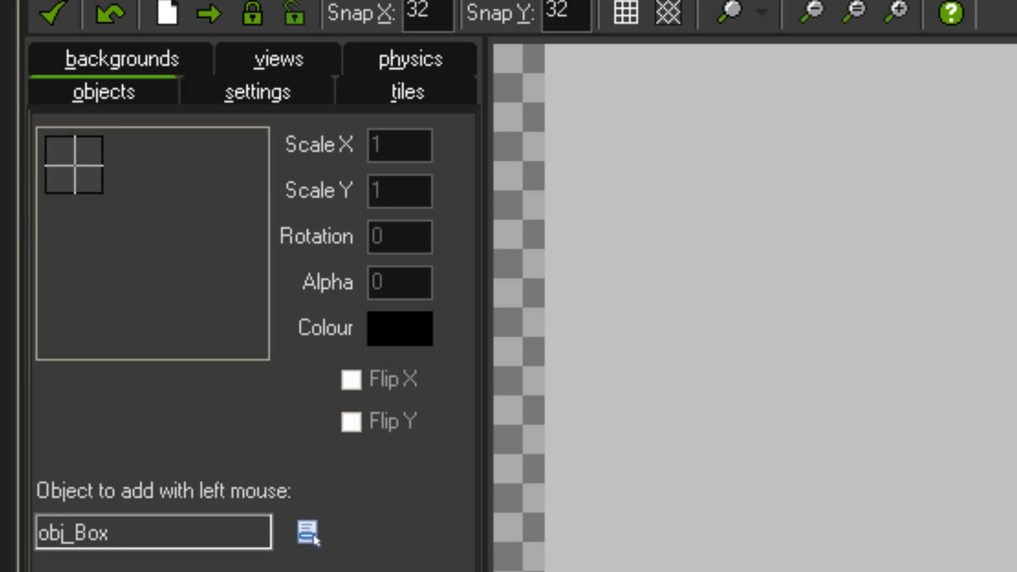
pyautogui.click(257, 91)
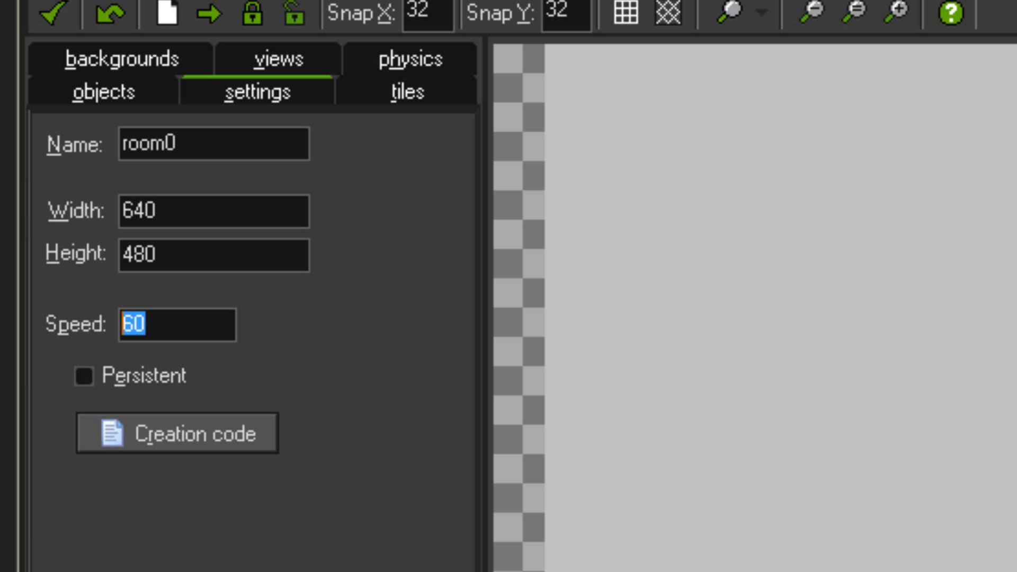
pyautogui.click(175, 325)
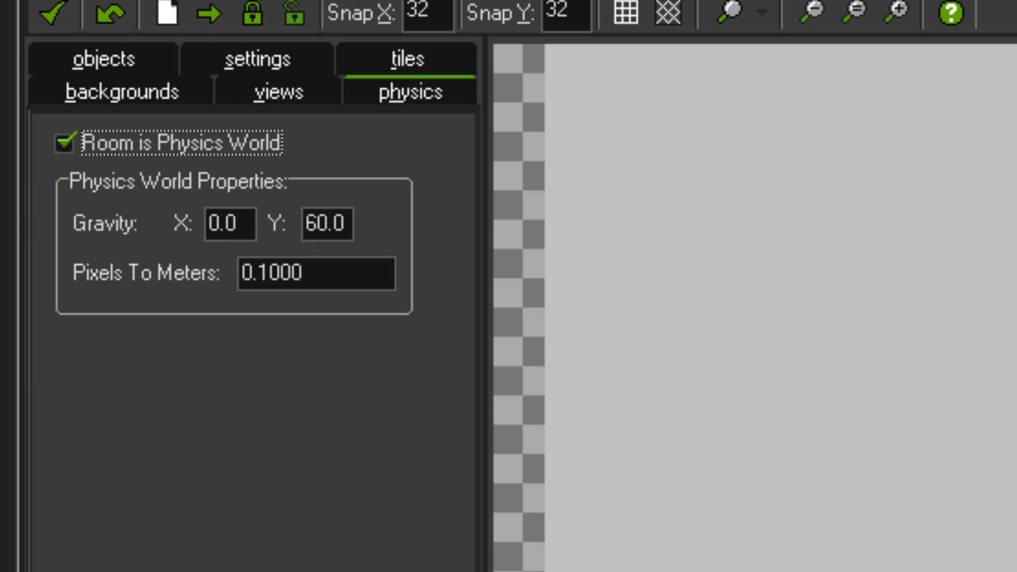
pyautogui.click(327, 224)
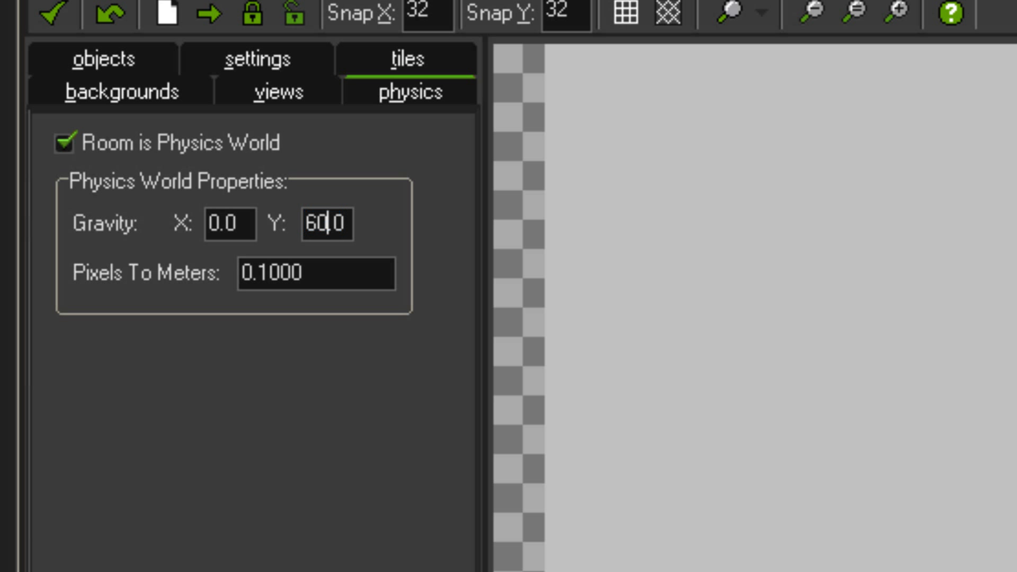
pyautogui.click(54, 14)
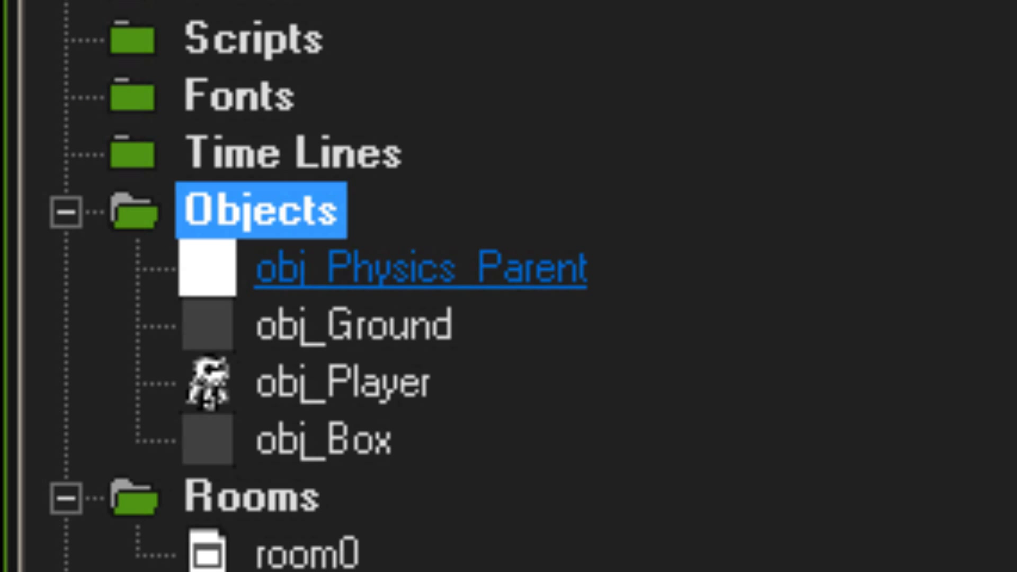
pyautogui.moveTo(422, 267)
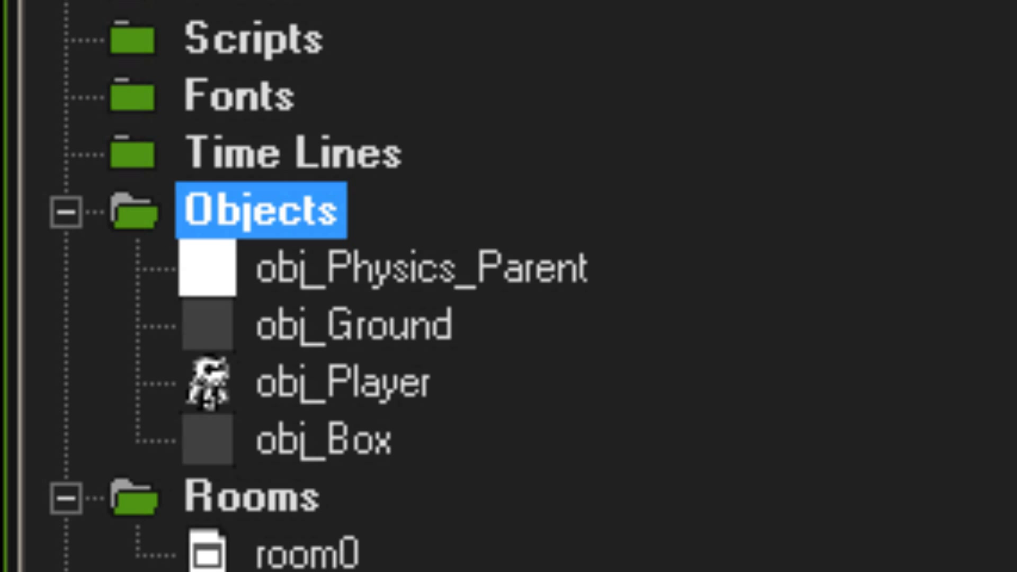
pyautogui.moveTo(420, 267)
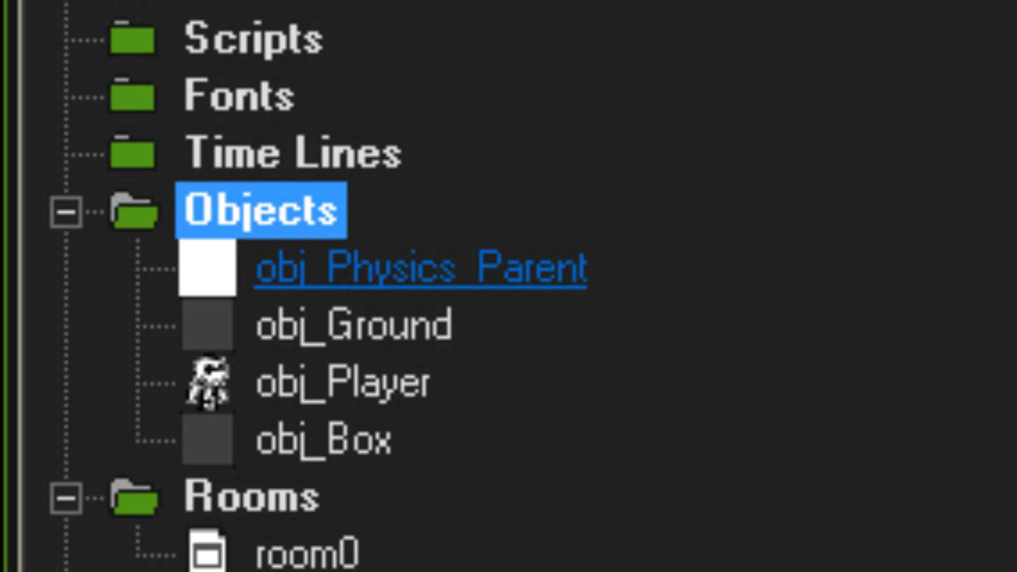
pyautogui.doubleClick(422, 270)
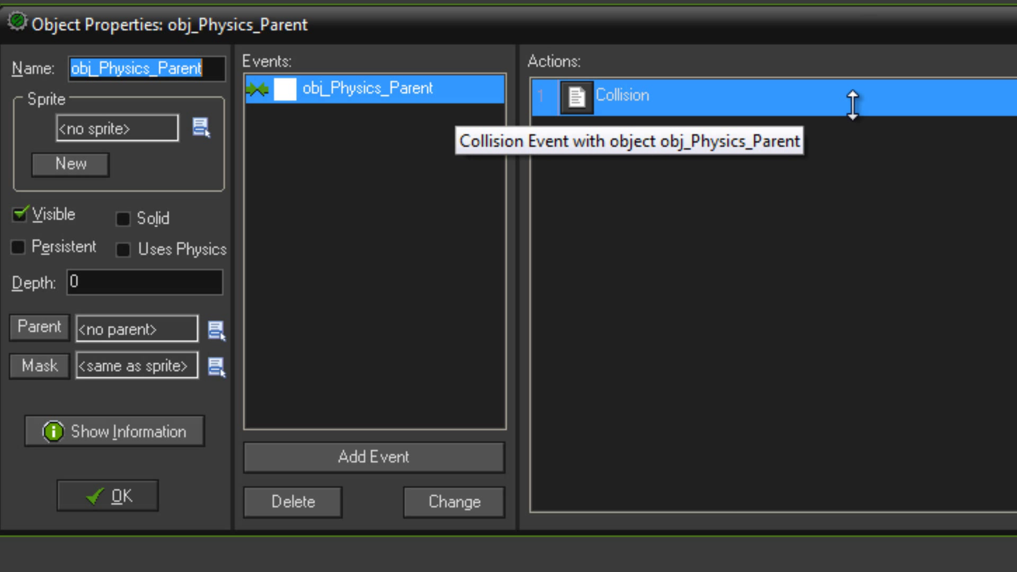
pyautogui.doubleClick(617, 97)
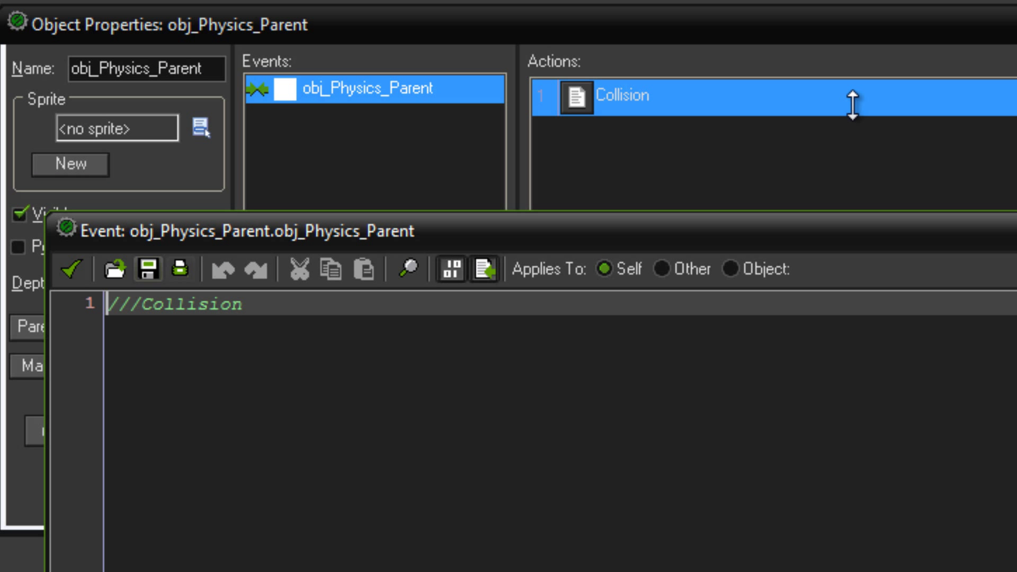
pyautogui.click(71, 269)
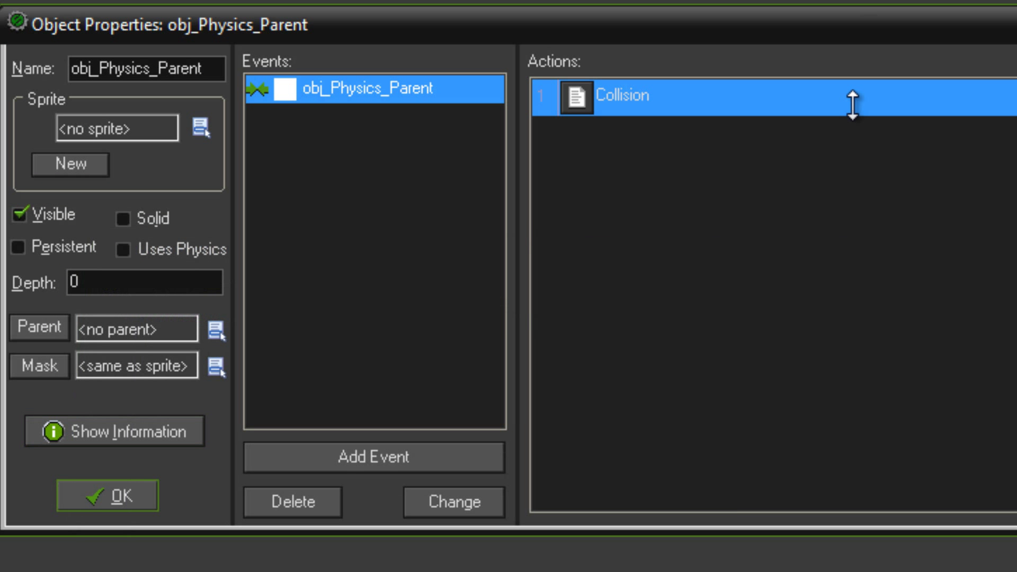
pyautogui.click(107, 495)
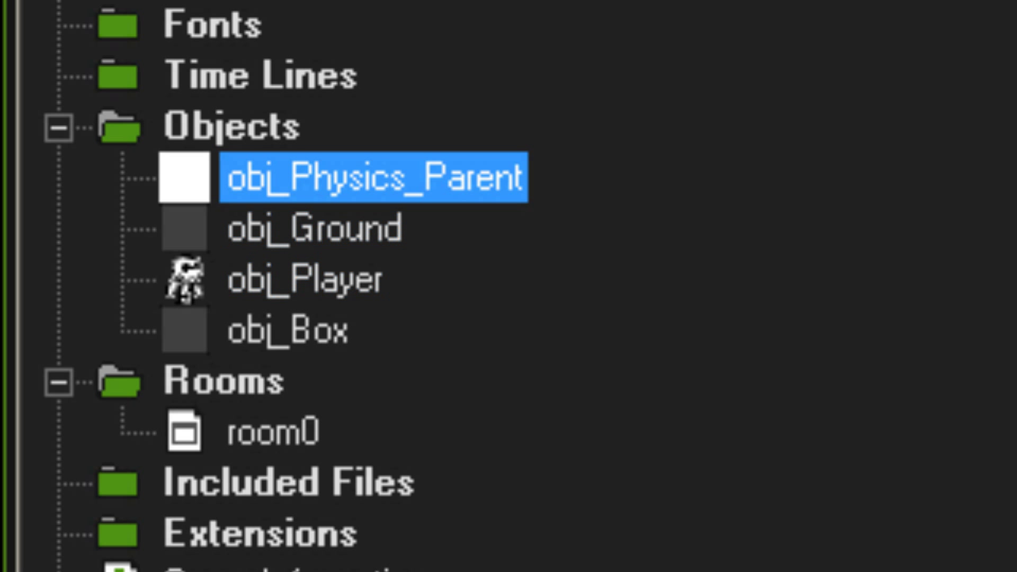
pyautogui.moveTo(313, 227)
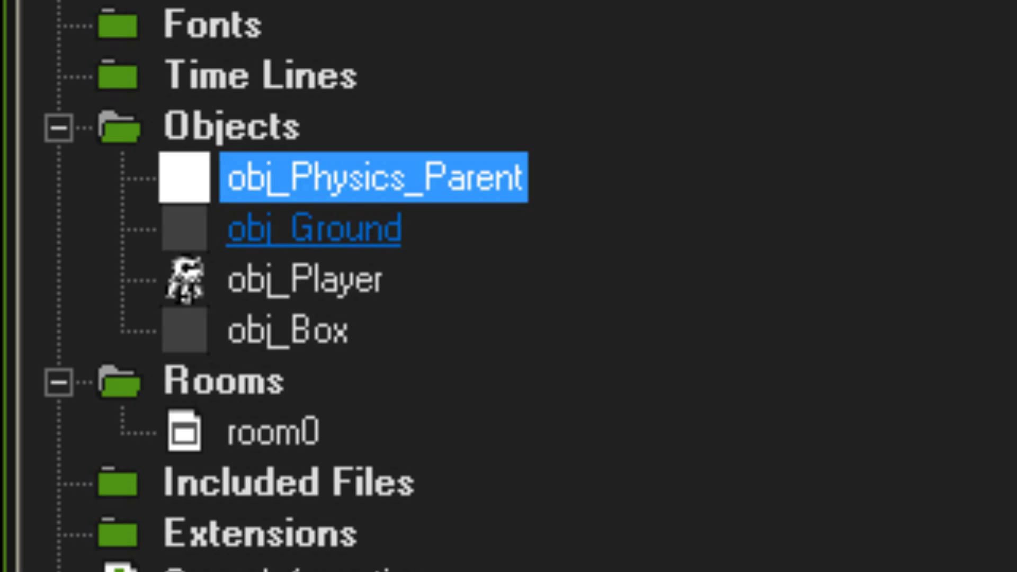
pyautogui.click(314, 228)
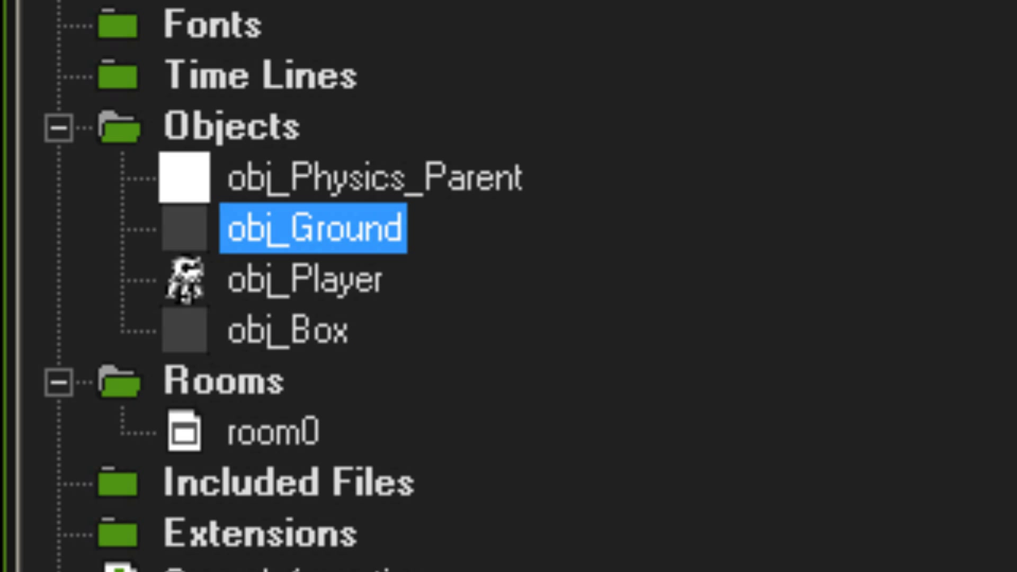
# Set obj_Ground's parent to obj_Physics_Parent and confirm with OK.
pyautogui.doubleClick(313, 229)
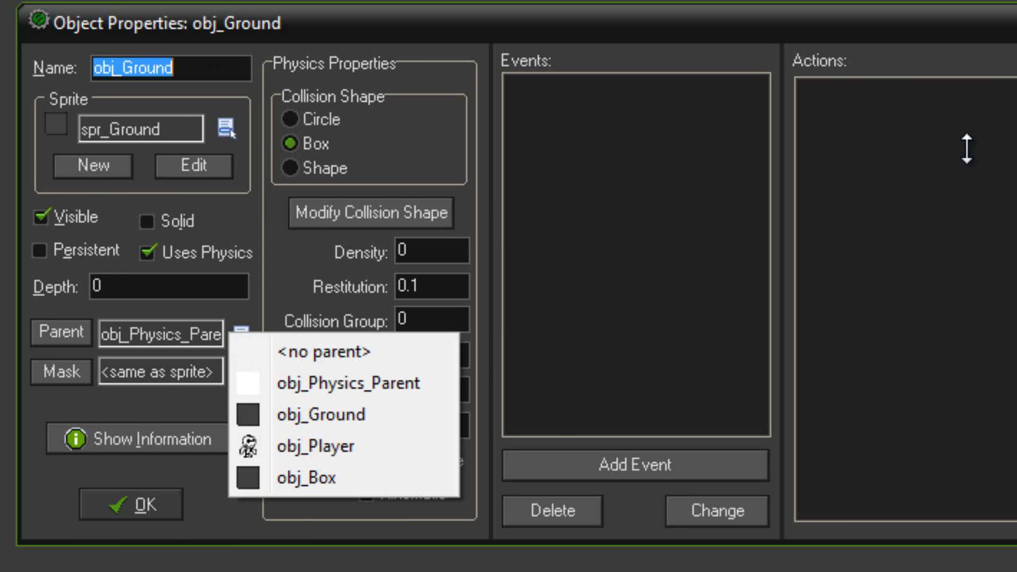
pyautogui.click(356, 383)
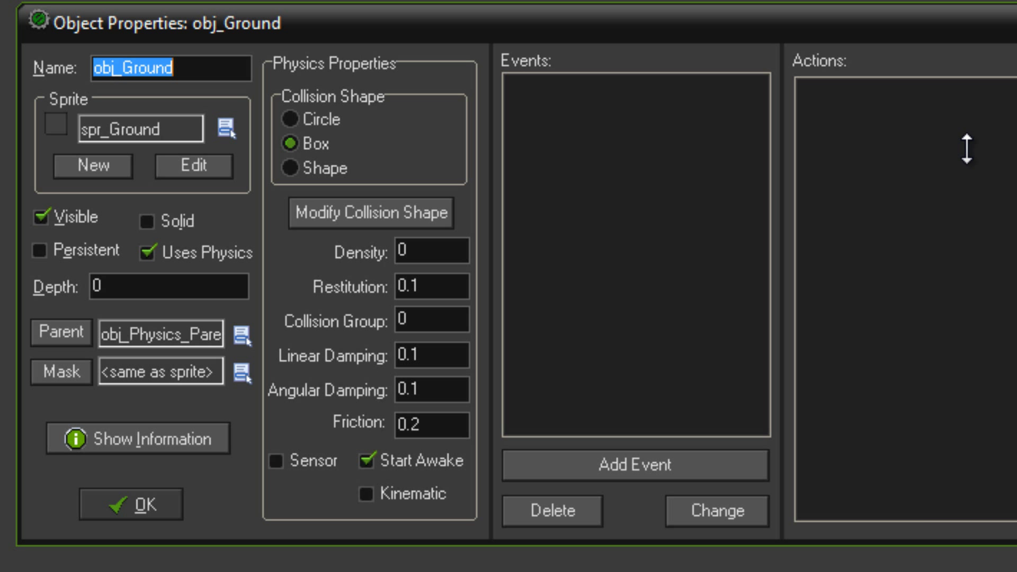
pyautogui.click(371, 213)
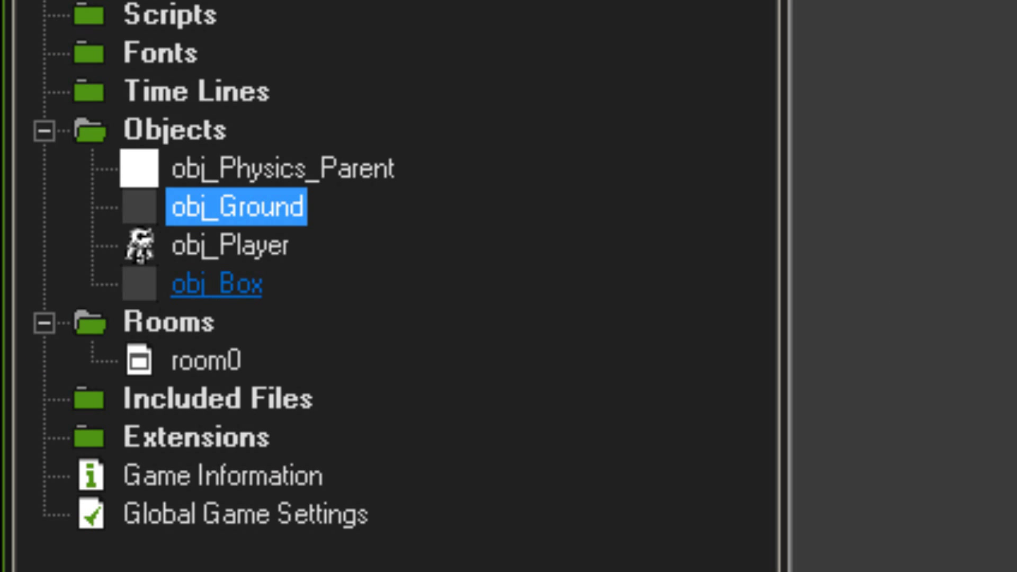
# Set obj_Box's parent to obj_Physics_Parent, check its physics fields, and confirm with OK.
pyautogui.doubleClick(216, 284)
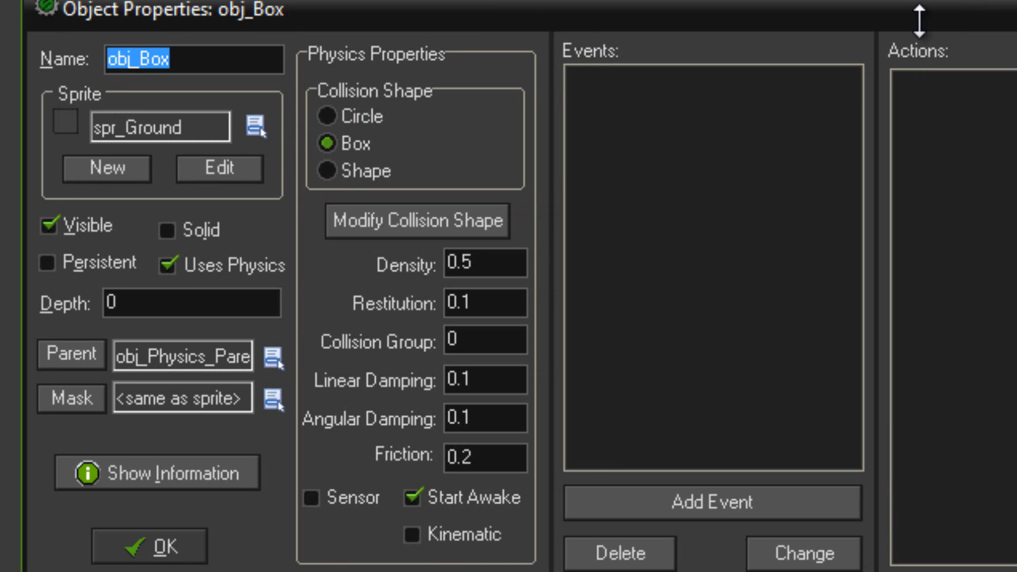
pyautogui.moveTo(184, 230)
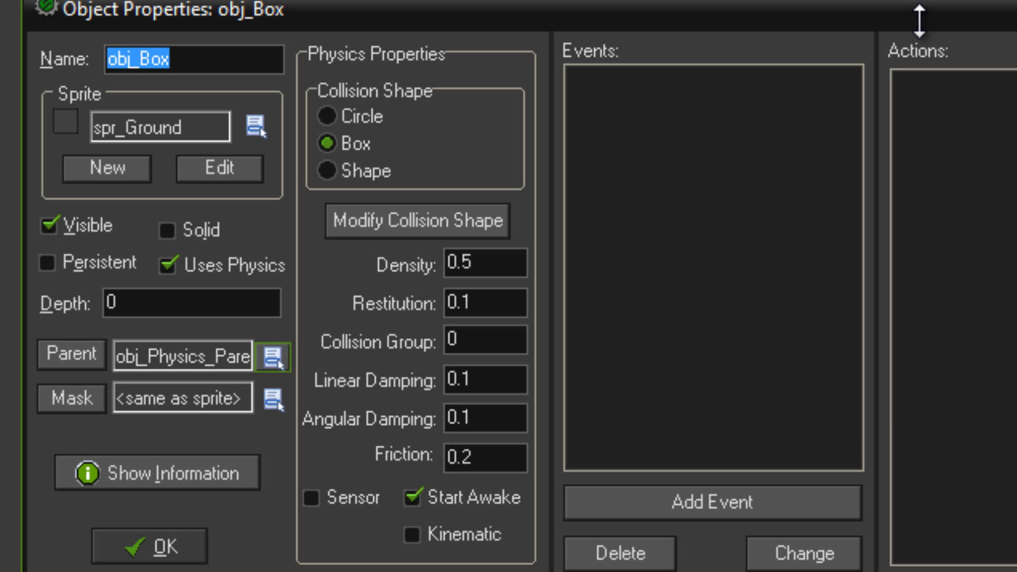
pyautogui.moveTo(272, 358)
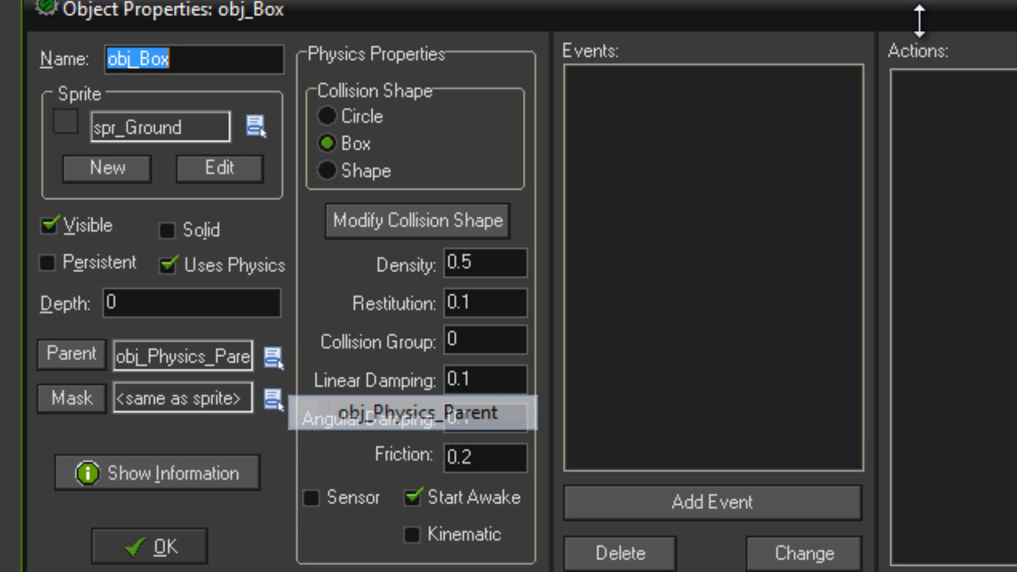
pyautogui.click(418, 221)
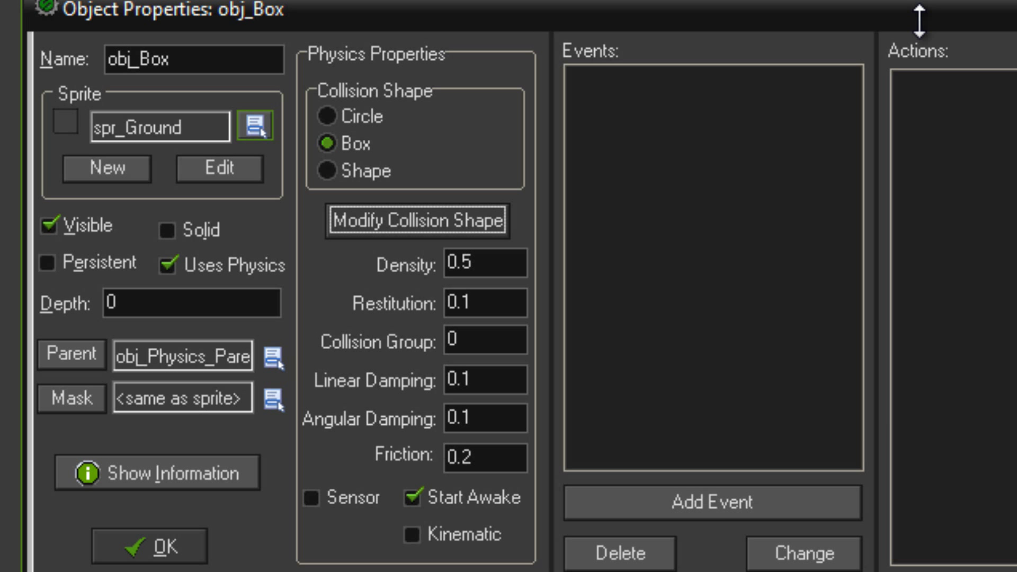
pyautogui.click(484, 264)
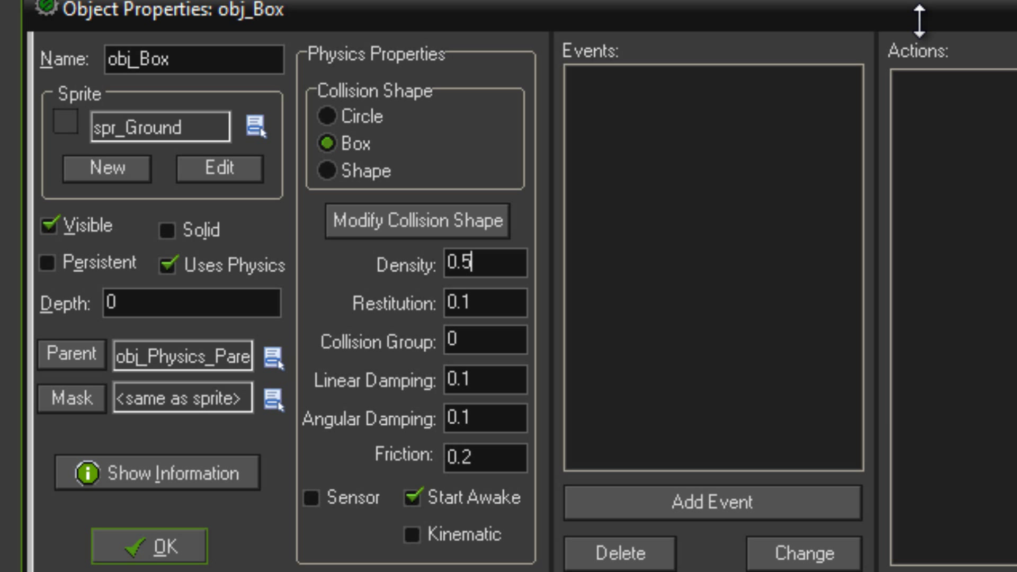
pyautogui.click(148, 545)
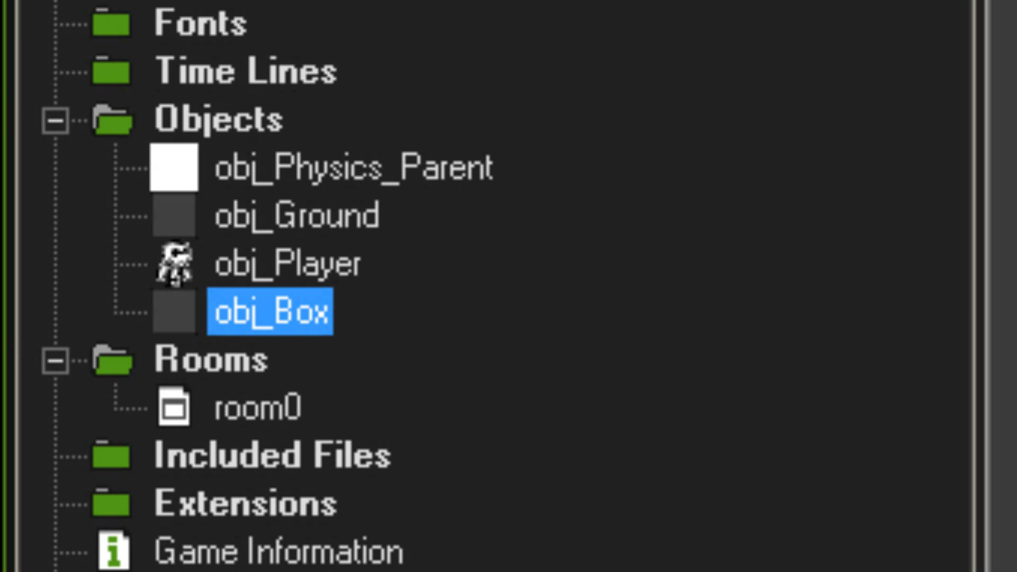
# Review obj_Player's collision event code with obj_Physics_Parent (only a ///collision comment) and close it.
pyautogui.click(285, 262)
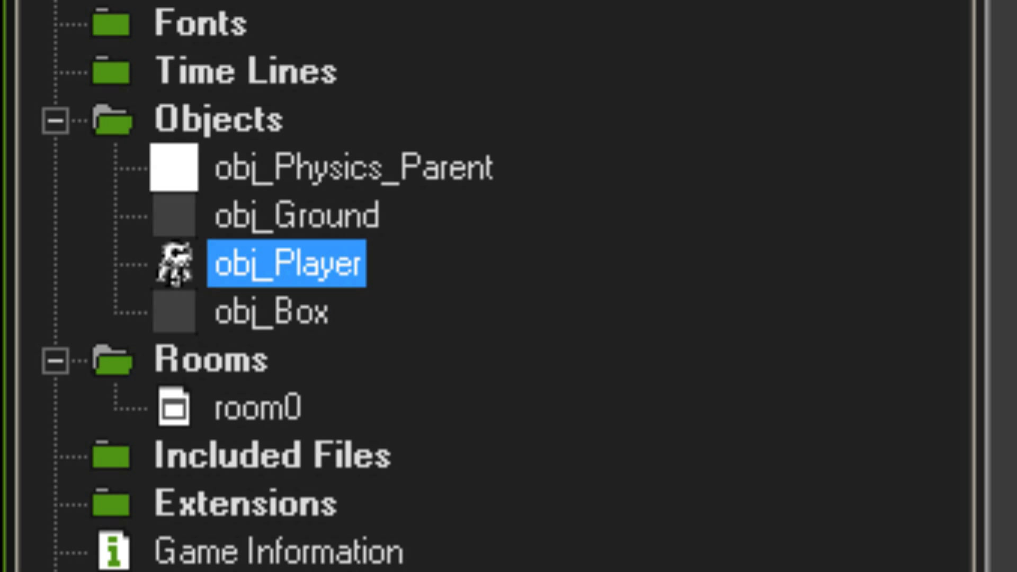
pyautogui.doubleClick(291, 264)
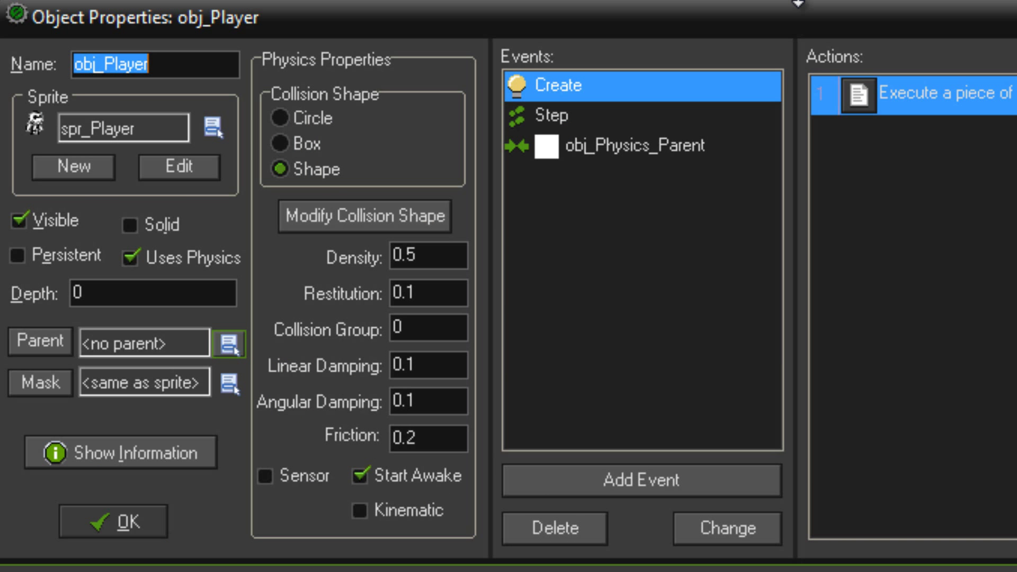
pyautogui.click(636, 145)
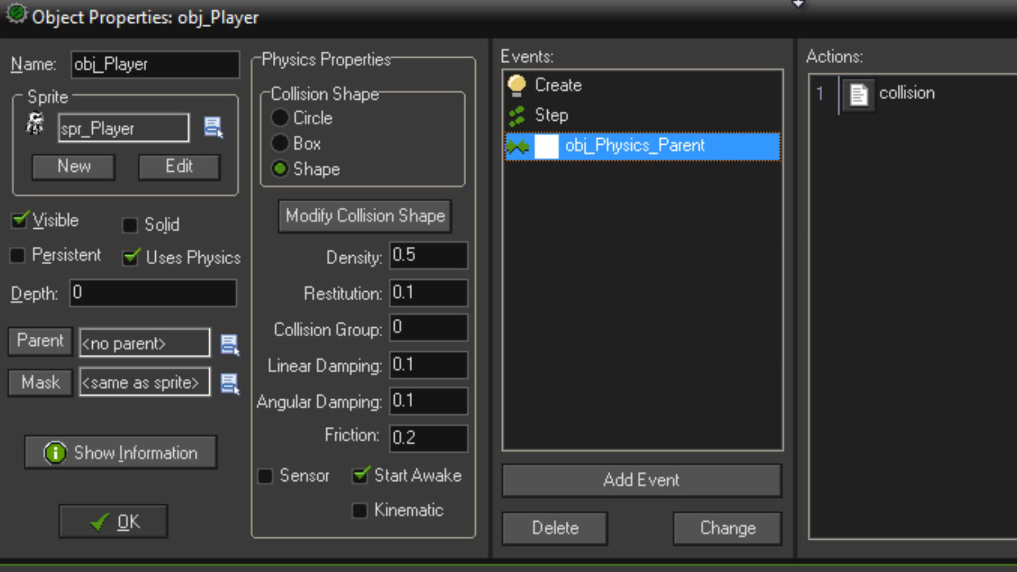
pyautogui.moveTo(889, 93)
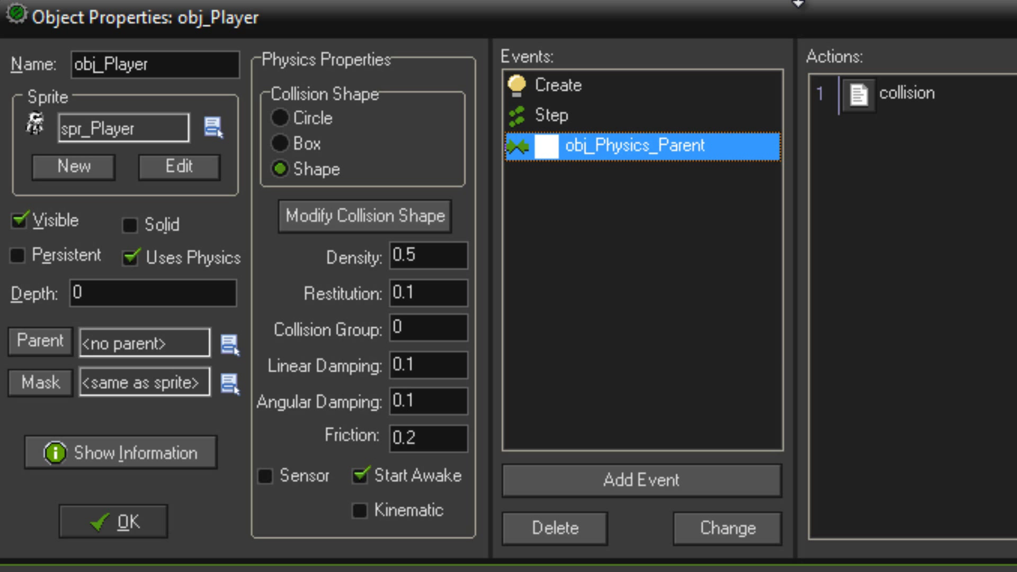
pyautogui.doubleClick(899, 93)
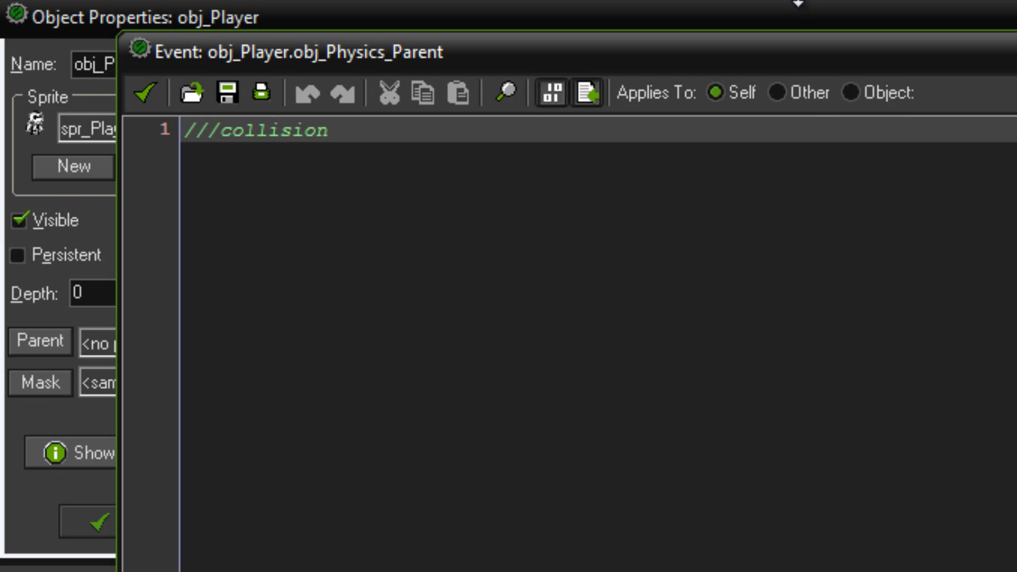
pyautogui.click(145, 94)
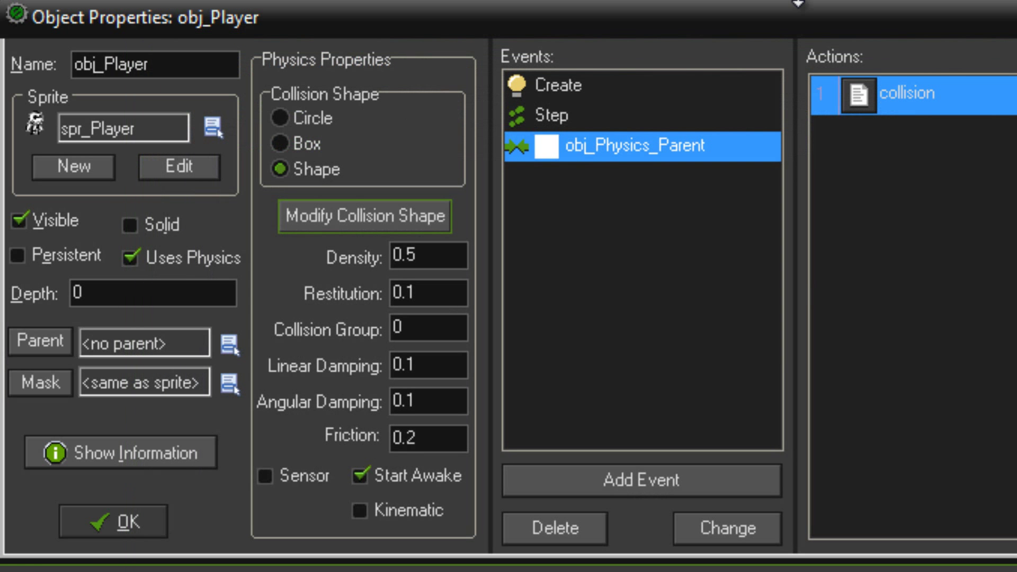
pyautogui.click(554, 115)
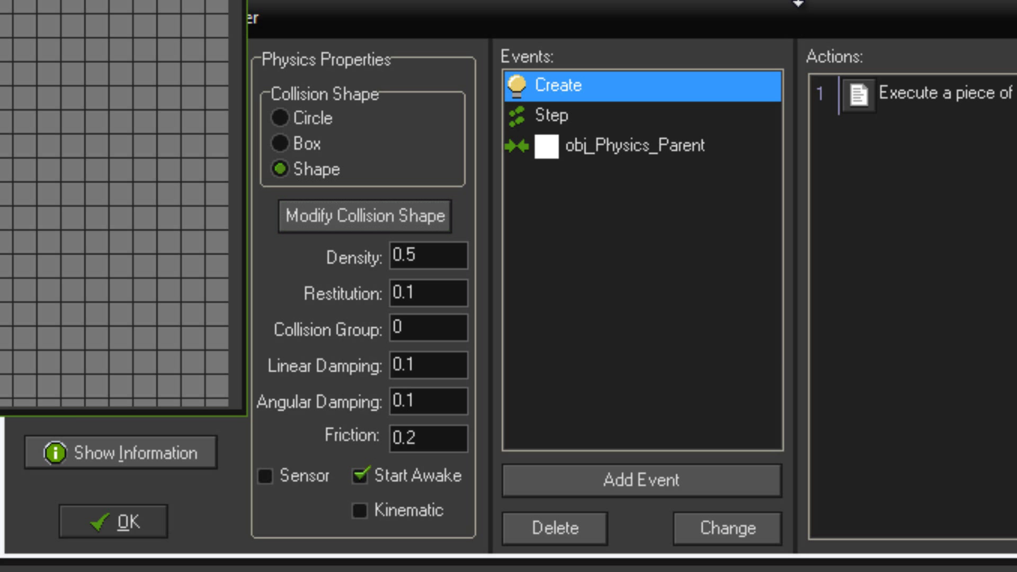
# Close obj_Player's collision shape editor and view its Create code.
pyautogui.click(363, 216)
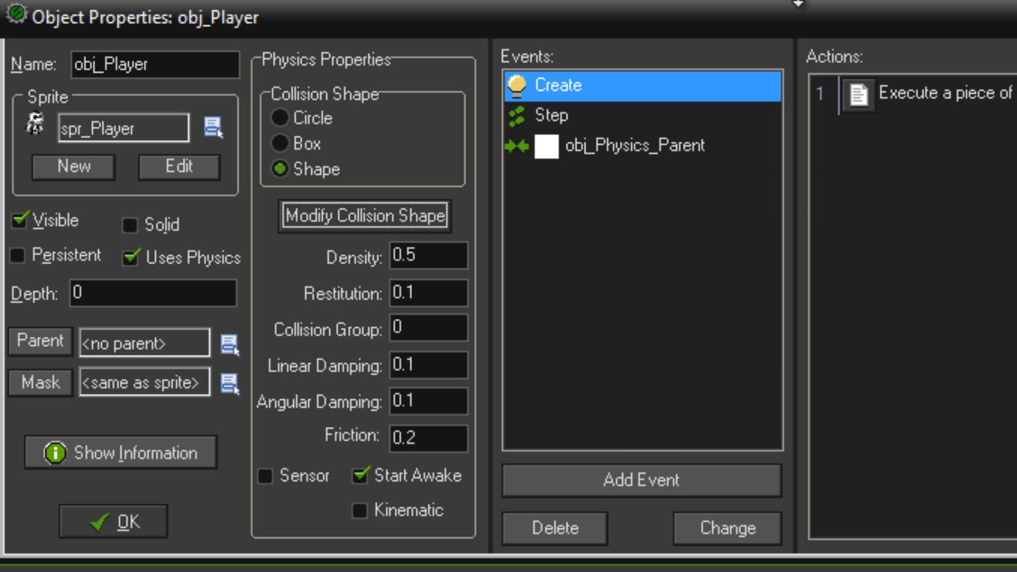
pyautogui.click(428, 255)
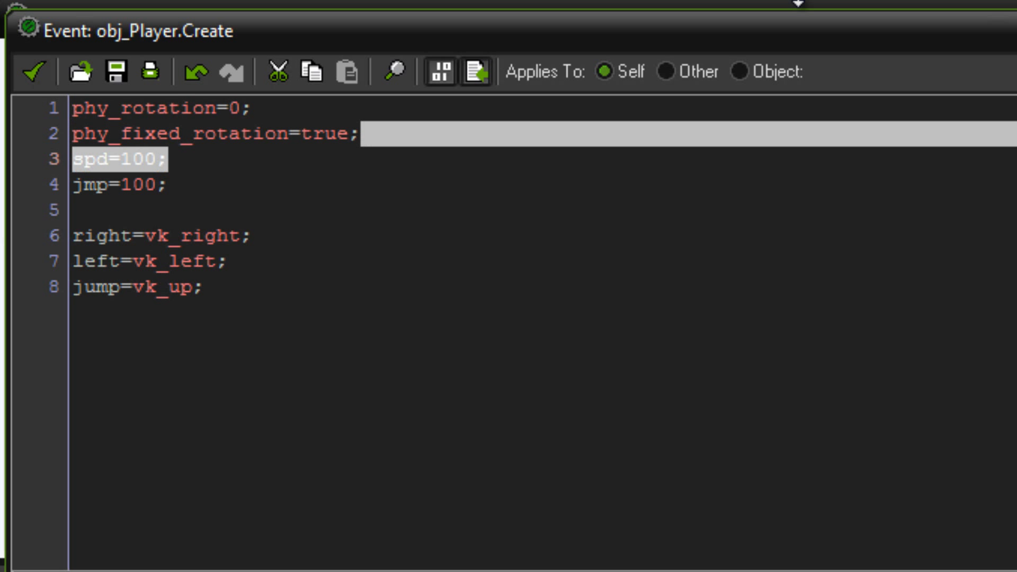
pyautogui.click(214, 135)
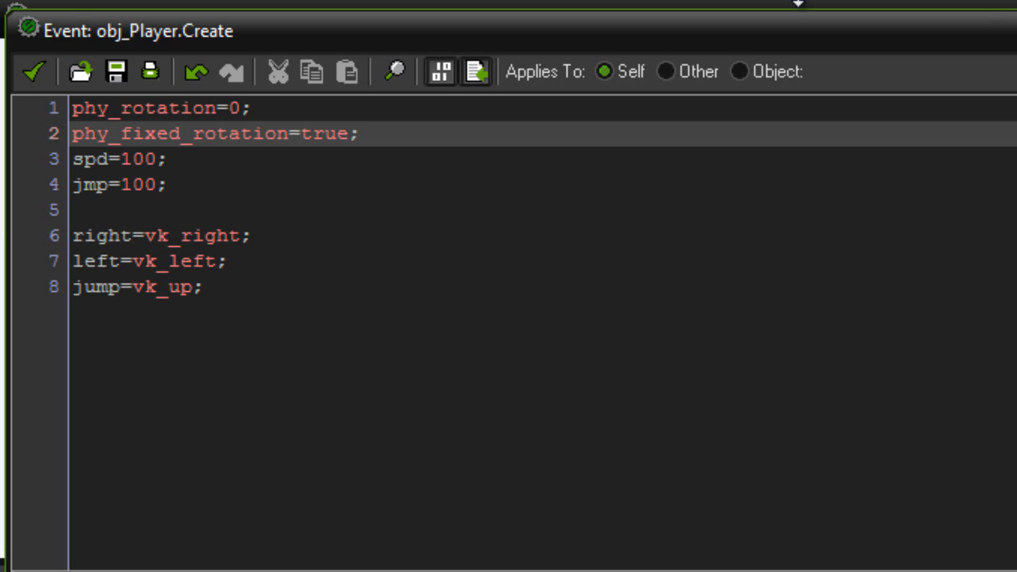
pyautogui.click(144, 135)
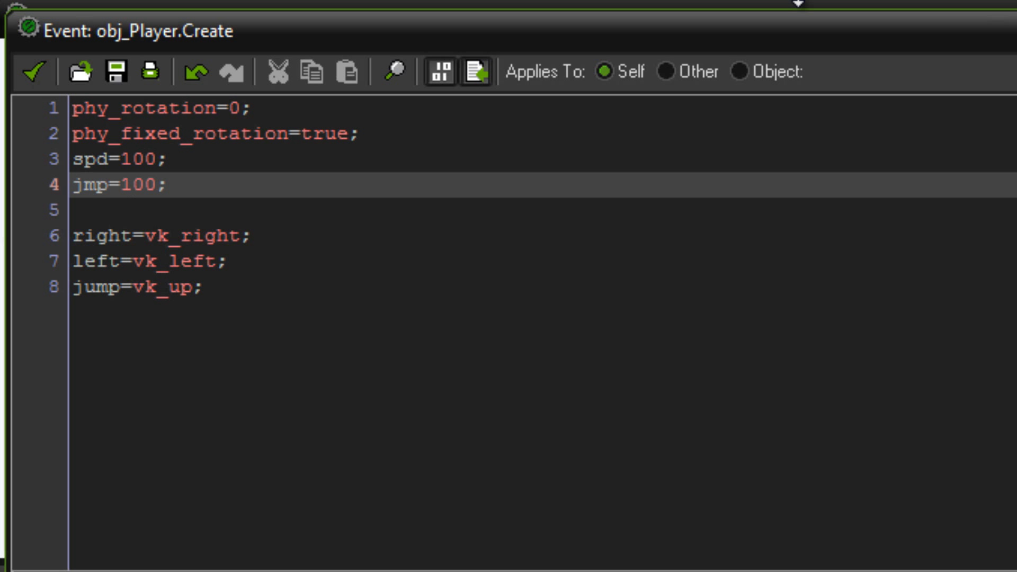
pyautogui.click(130, 184)
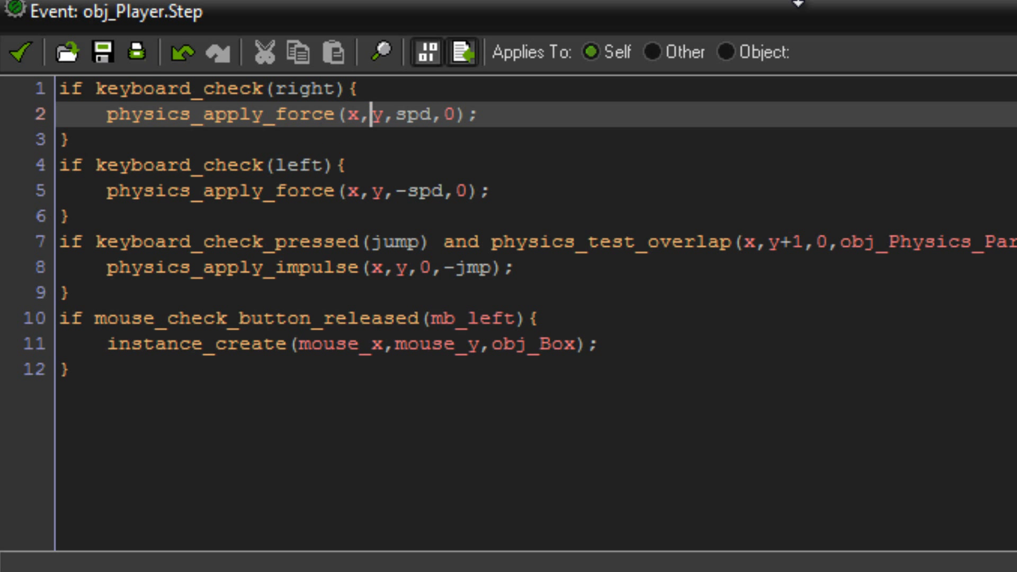
pyautogui.doubleClick(405, 114)
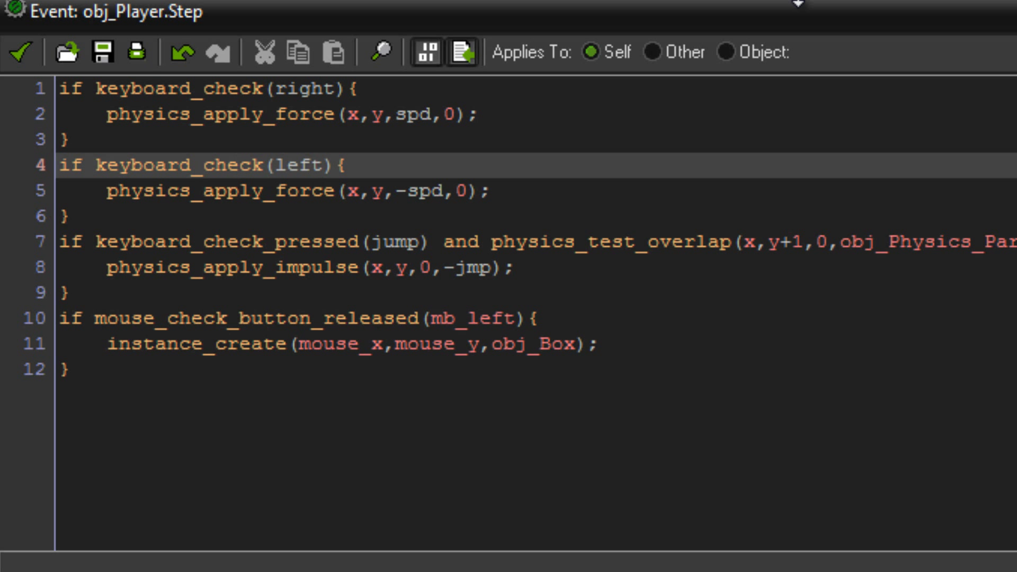
pyautogui.click(404, 190)
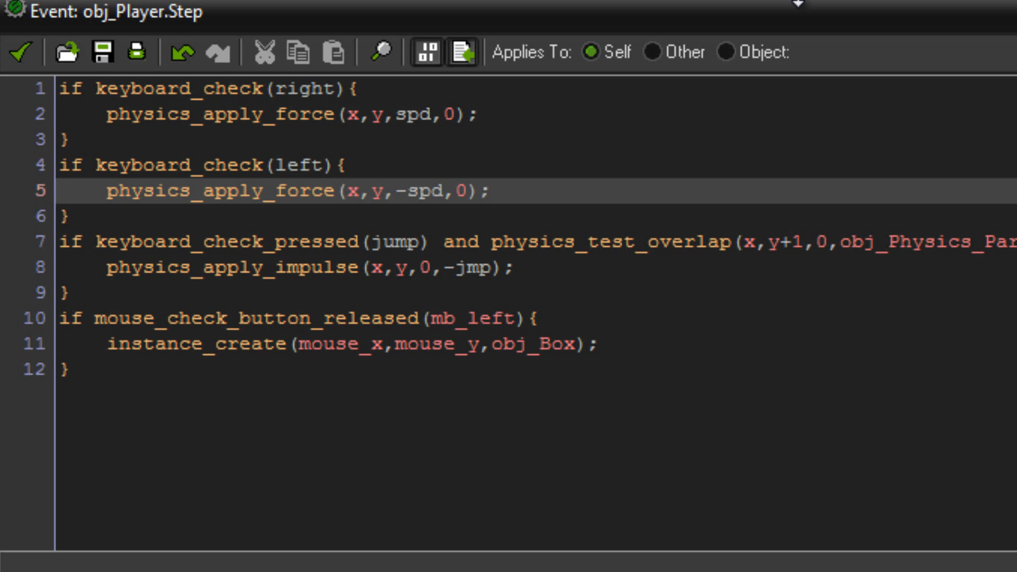
pyautogui.click(443, 190)
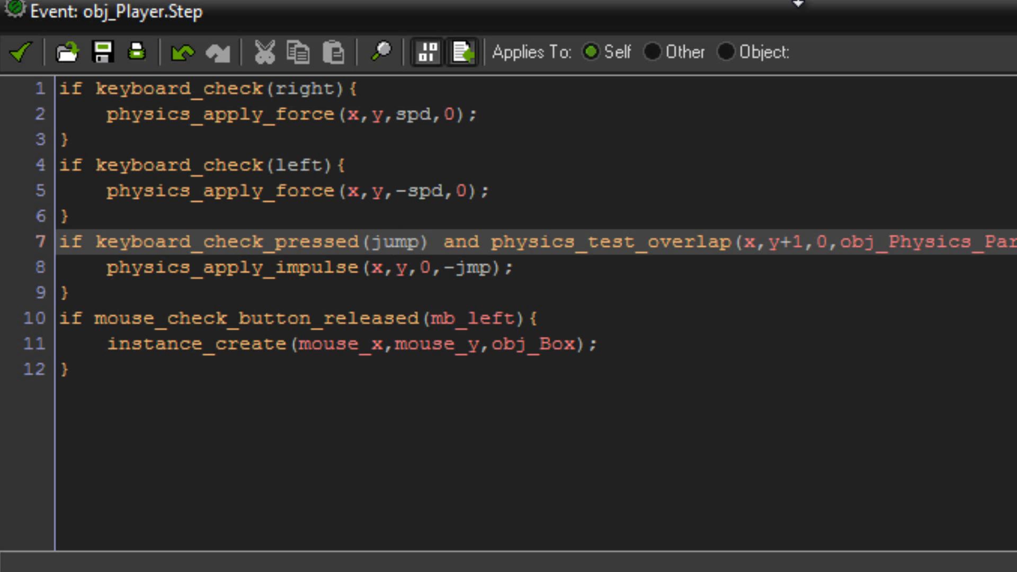
pyautogui.click(744, 243)
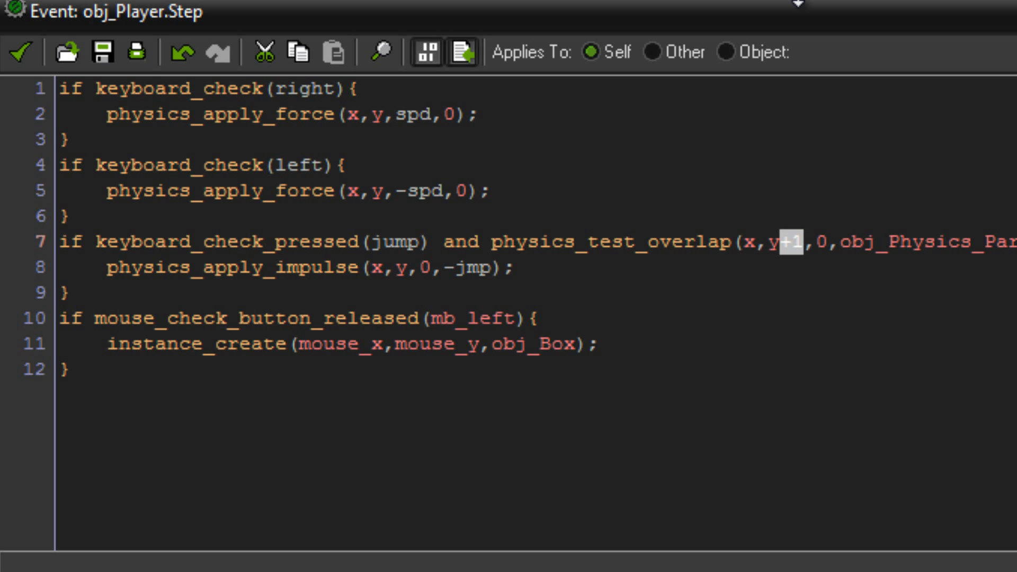
pyautogui.click(161, 267)
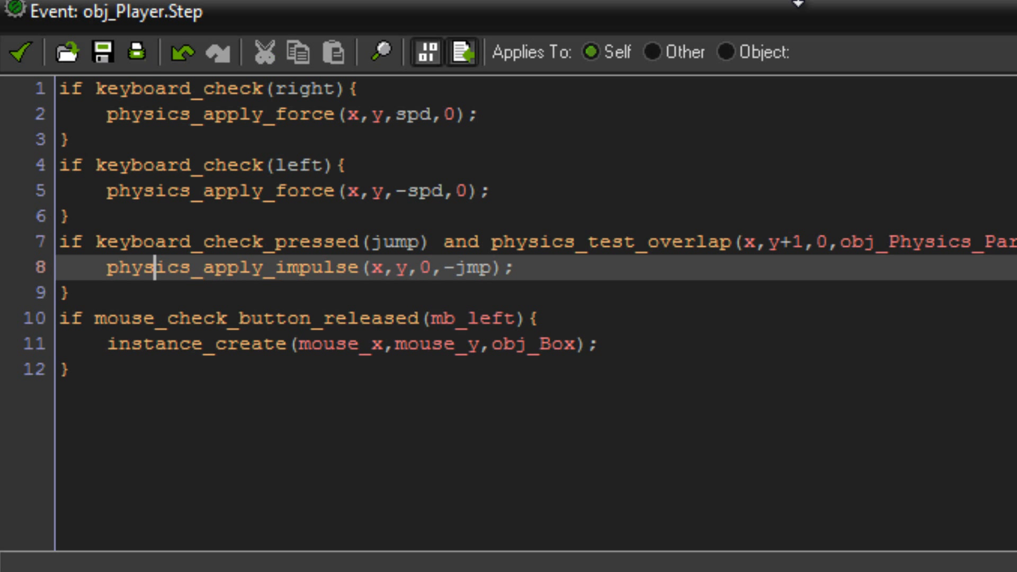
pyautogui.click(382, 267)
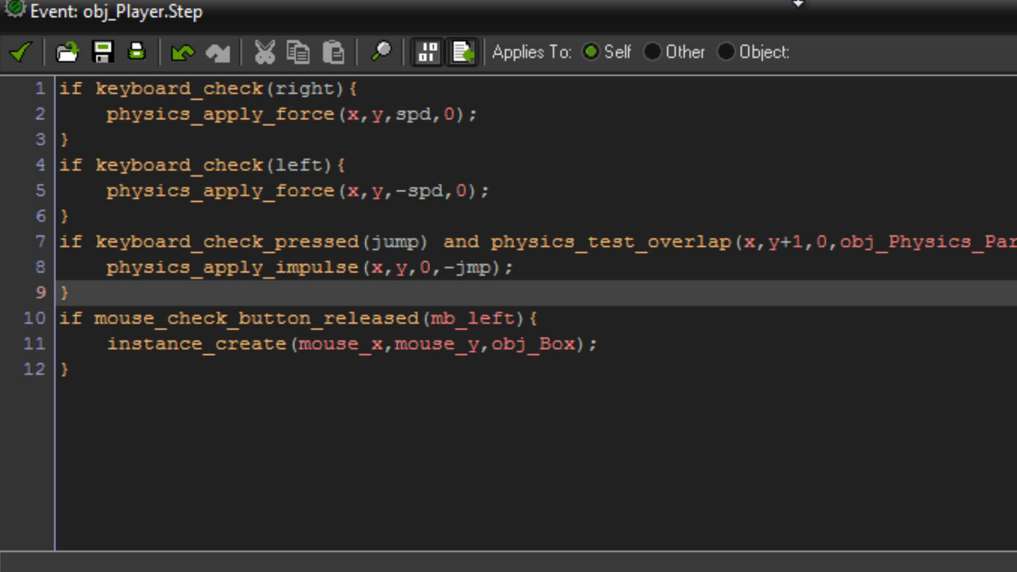
pyautogui.click(369, 268)
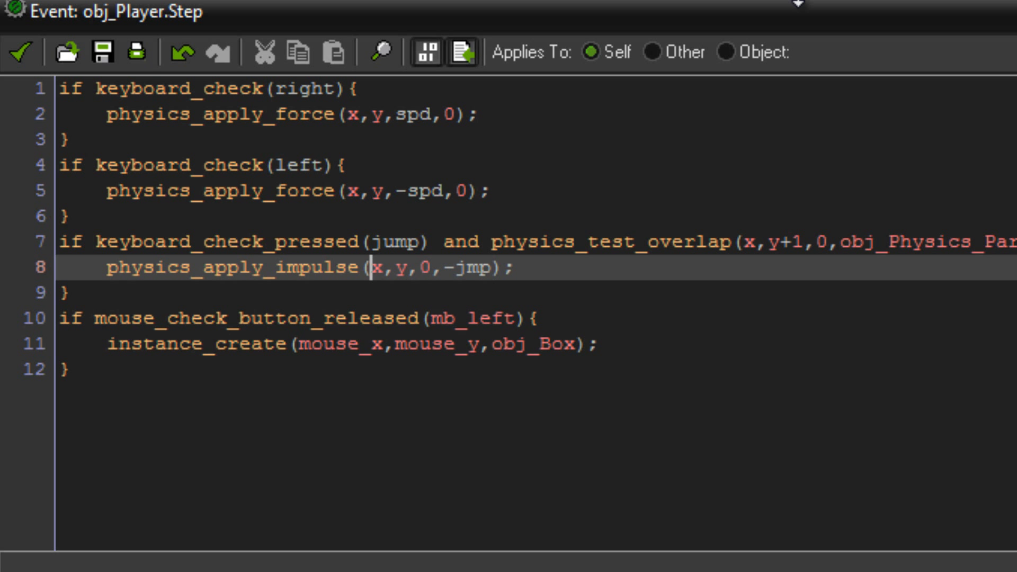
pyautogui.doubleClick(221, 191)
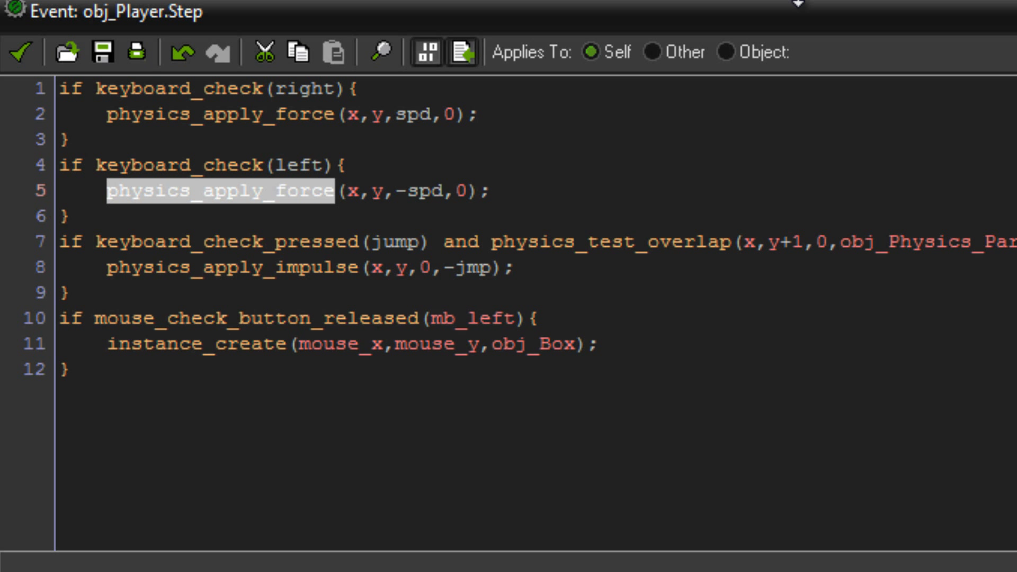
pyautogui.doubleClick(278, 267)
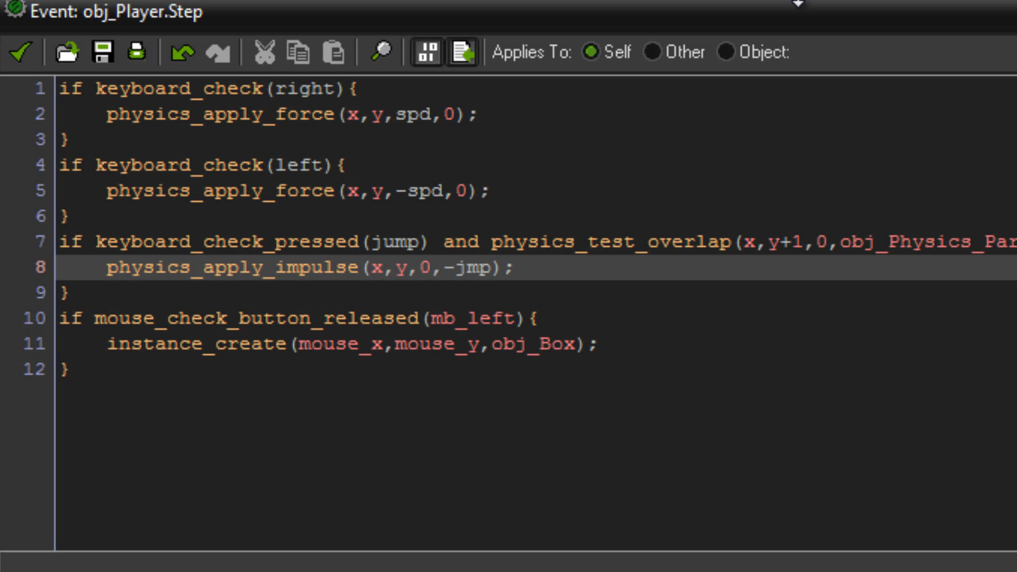
pyautogui.click(515, 268)
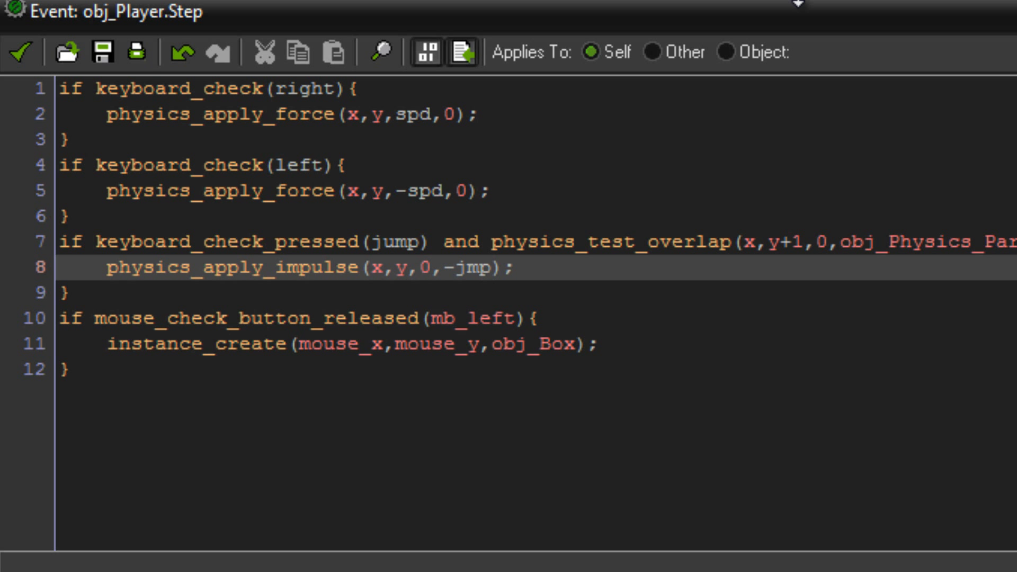
pyautogui.click(386, 318)
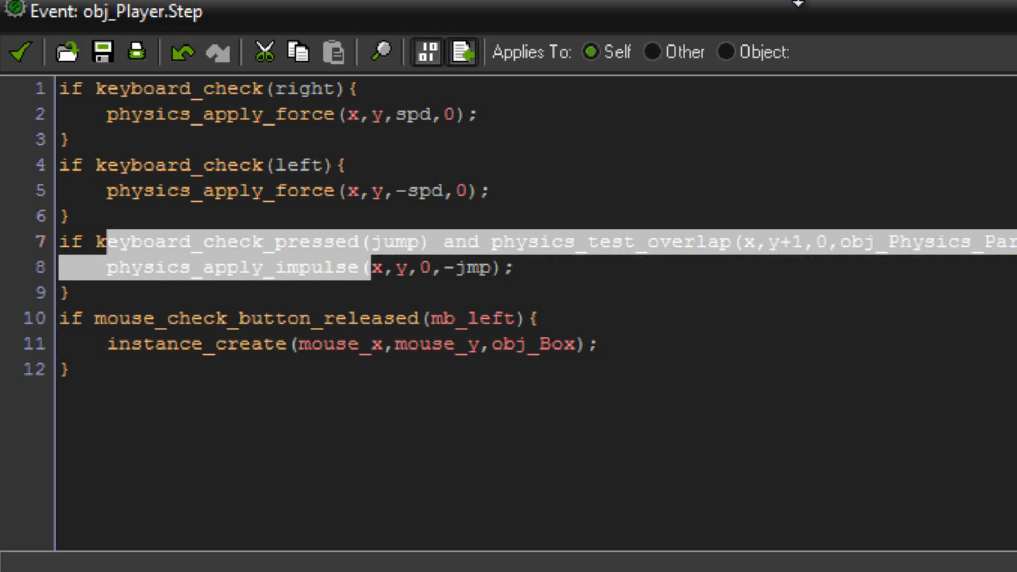
pyautogui.click(98, 318)
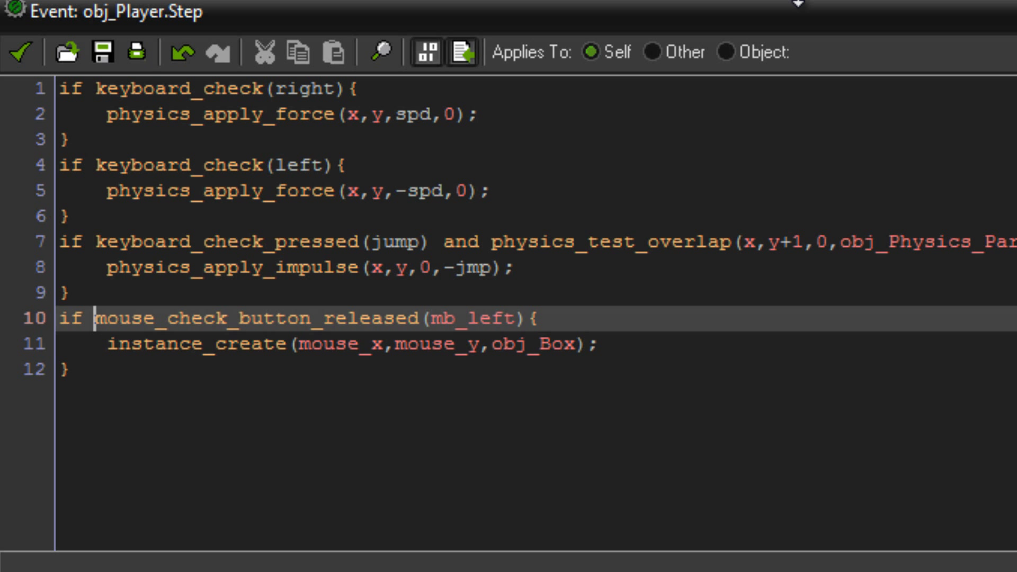
pyautogui.doubleClick(491, 319)
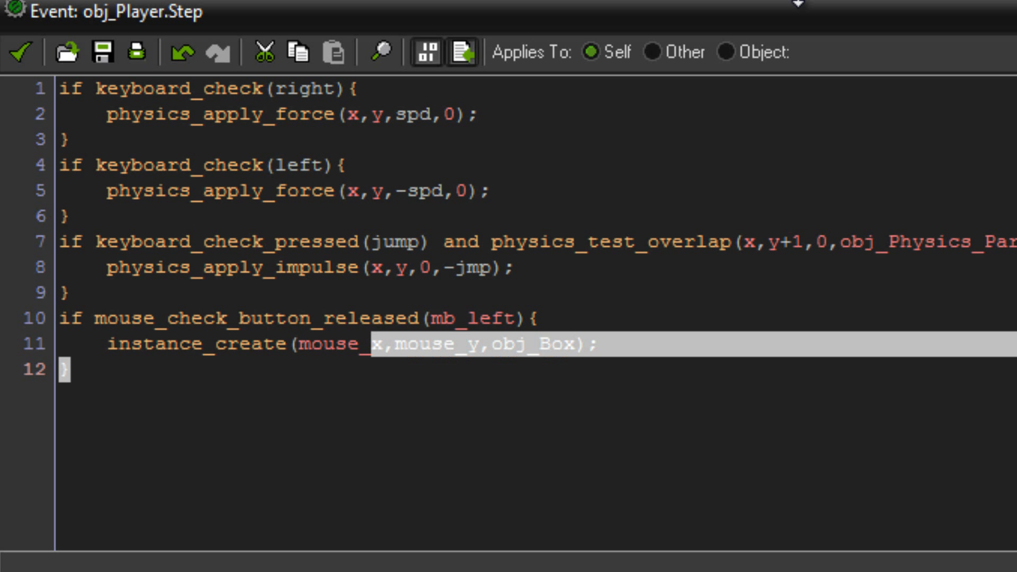
pyautogui.click(507, 343)
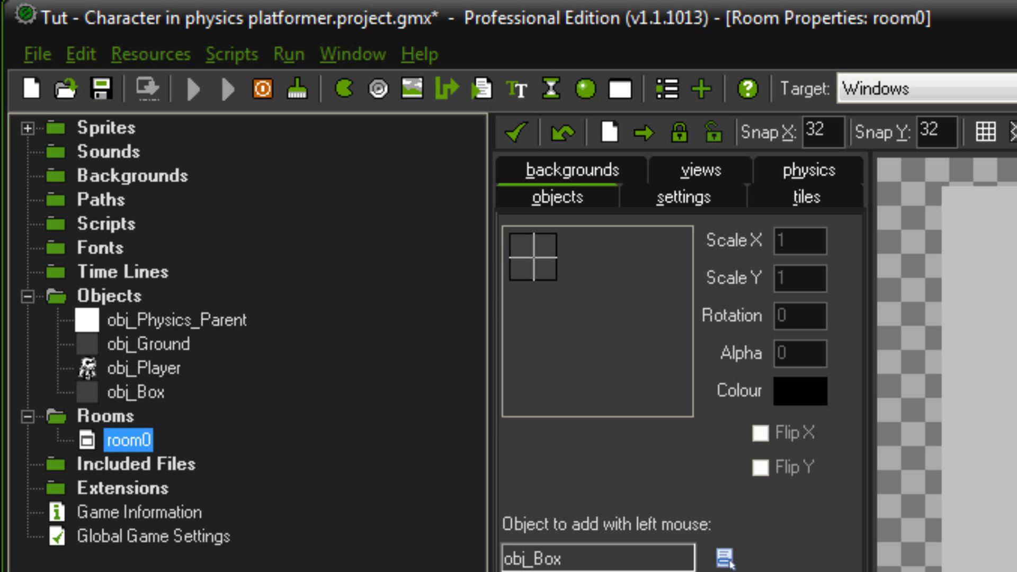
# Run the game and spawn two boxes by clicking near the player.
pyautogui.click(193, 89)
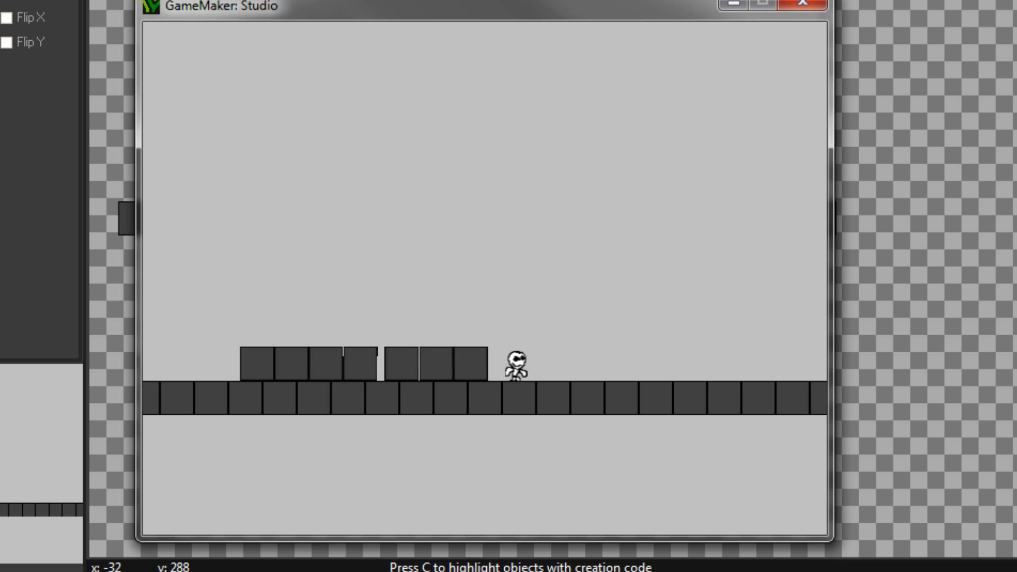
pyautogui.click(613, 363)
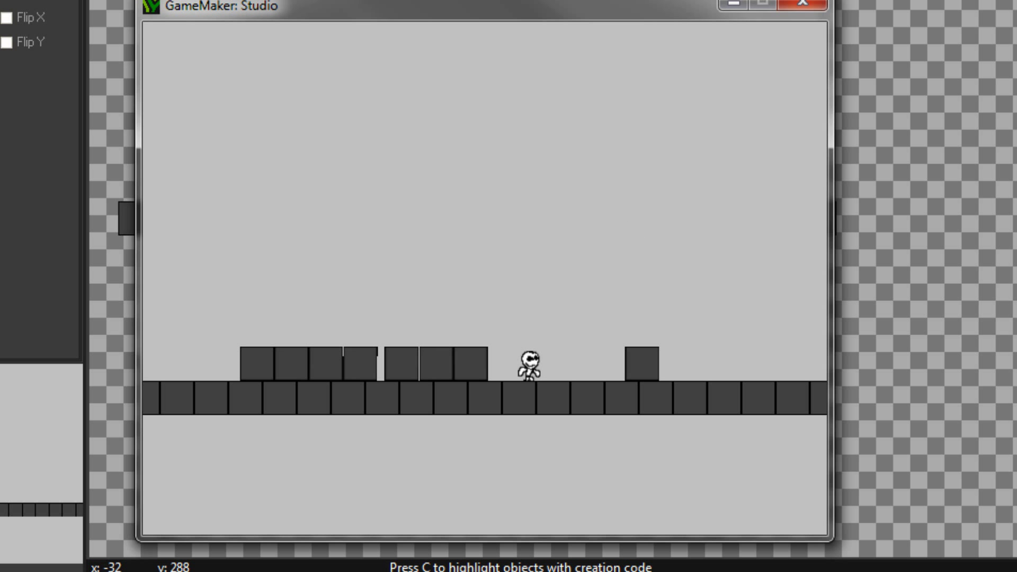
pyautogui.click(525, 320)
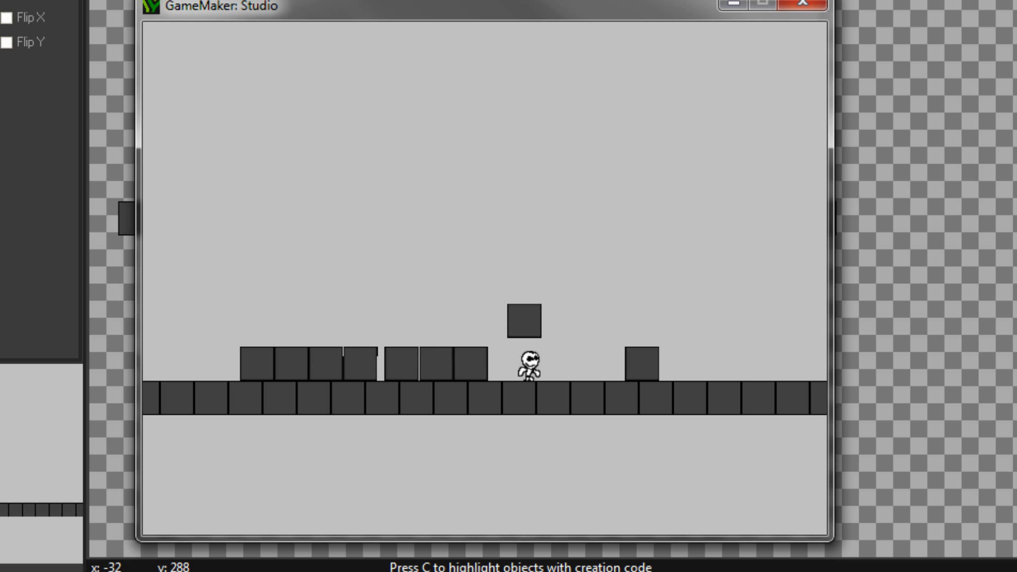